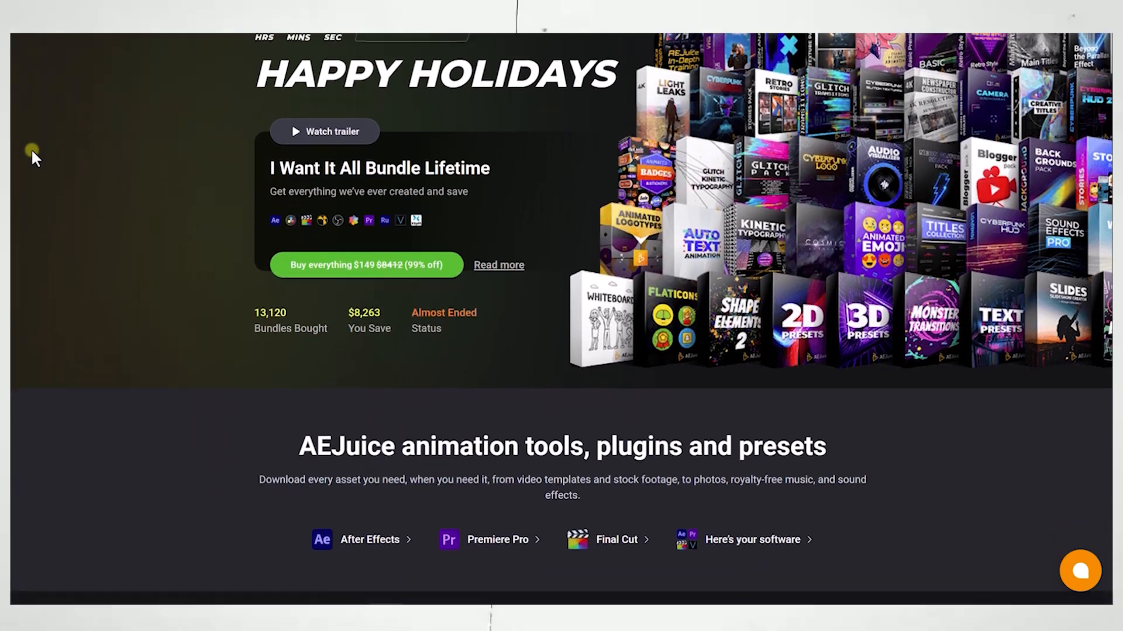
Step: Scroll through the AEJuice homepage's product bundle sections
scroll(down, 3)
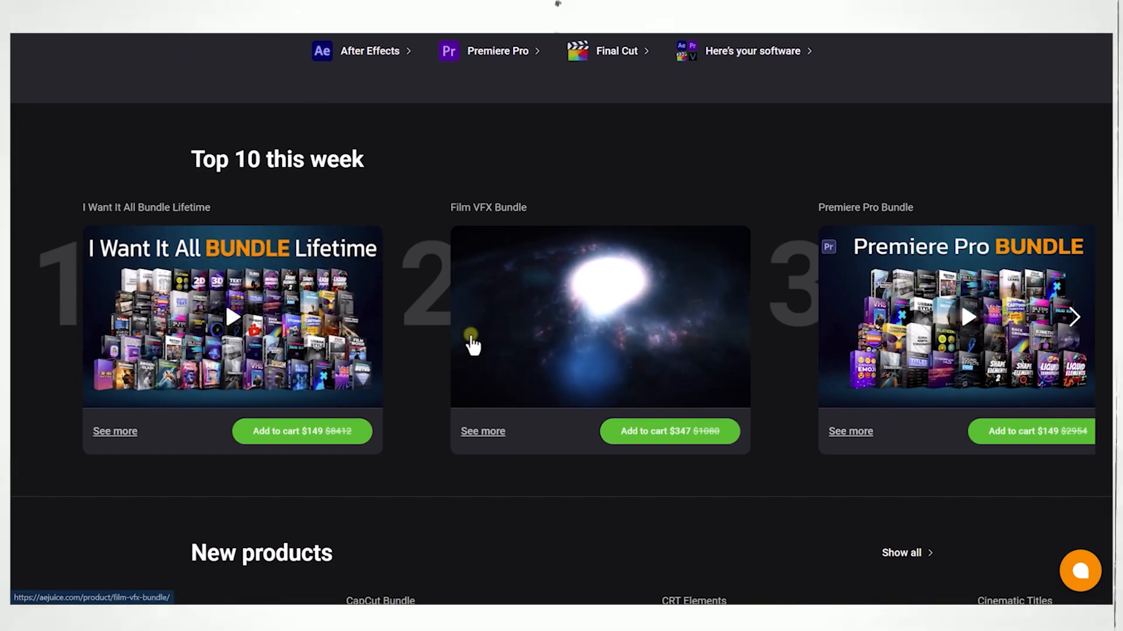
scroll(down, 3)
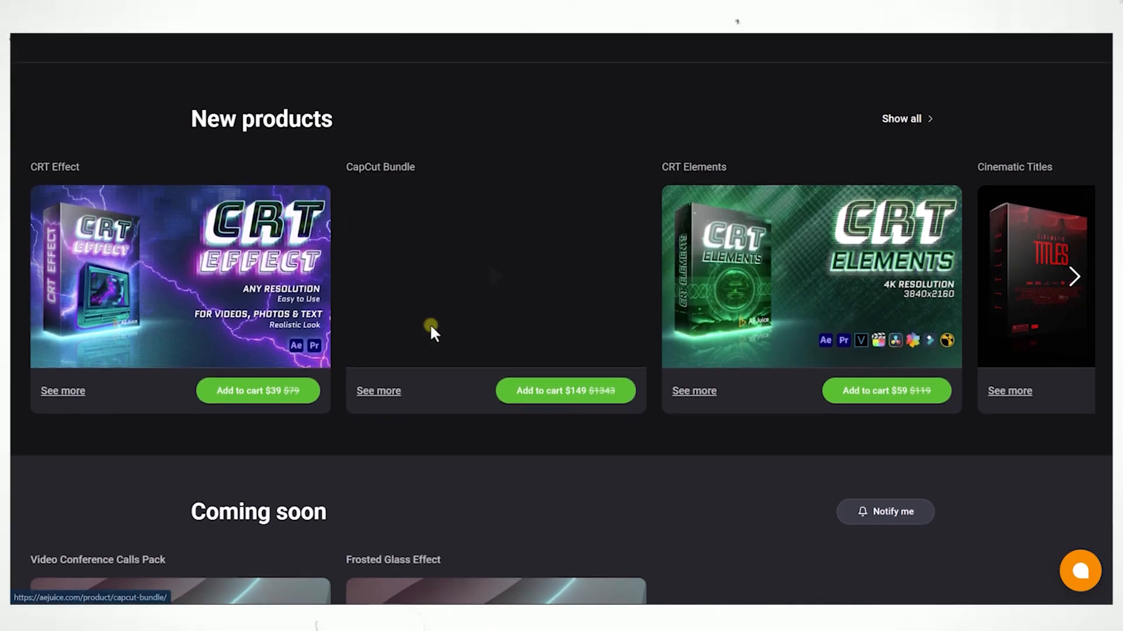
scroll(down, 3)
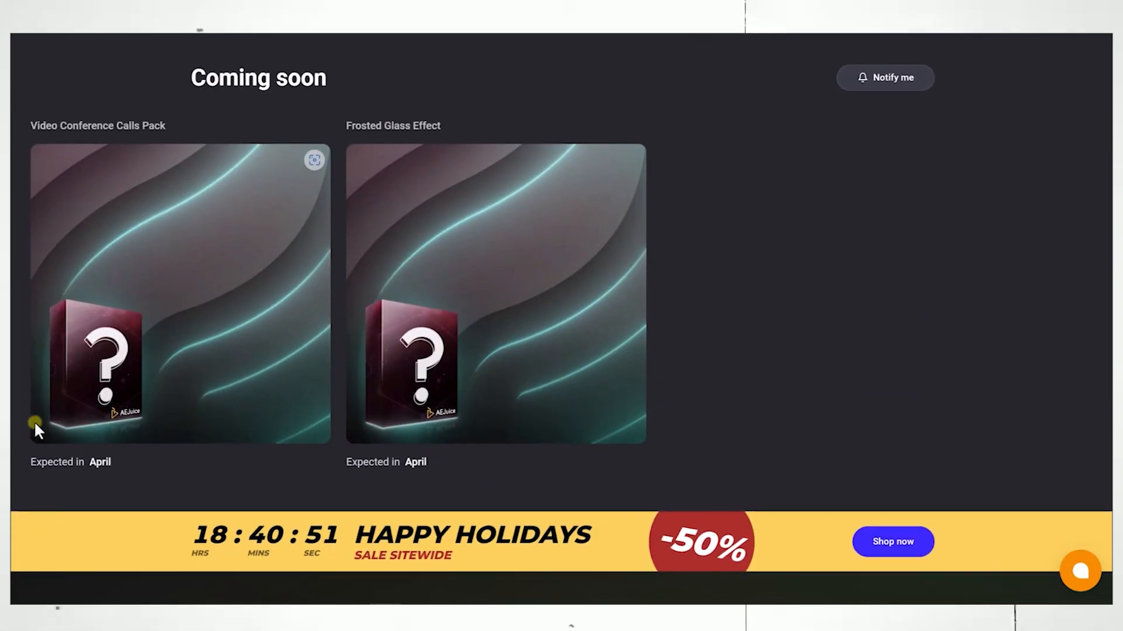
scroll(down, 3)
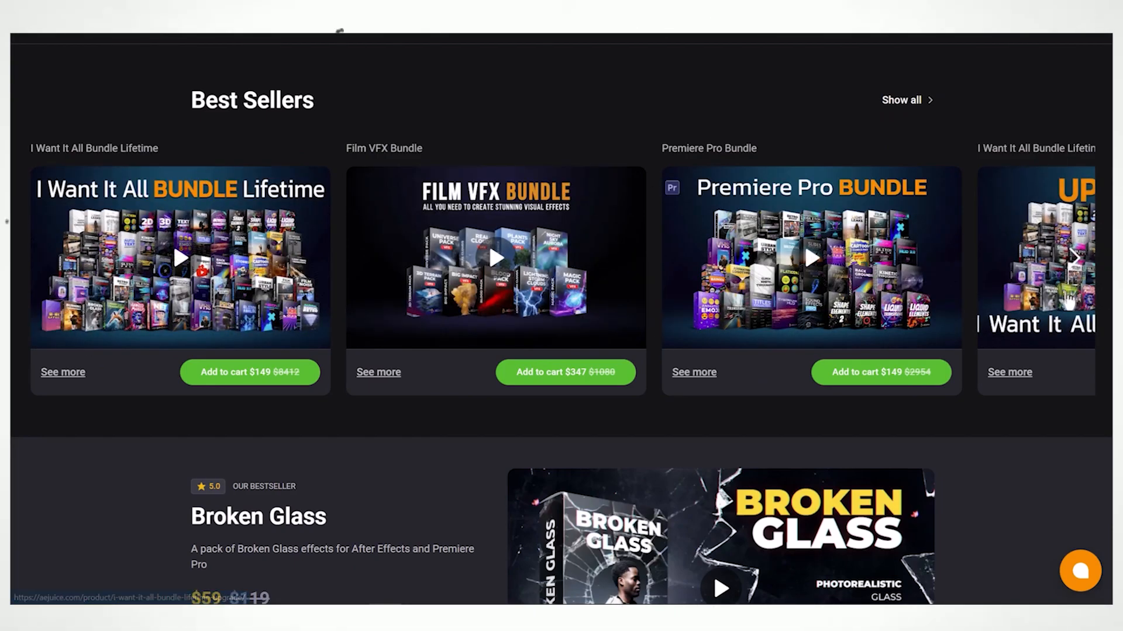
Step: Go to the Free Plugins page and scroll through its list of free packs
click(1076, 259)
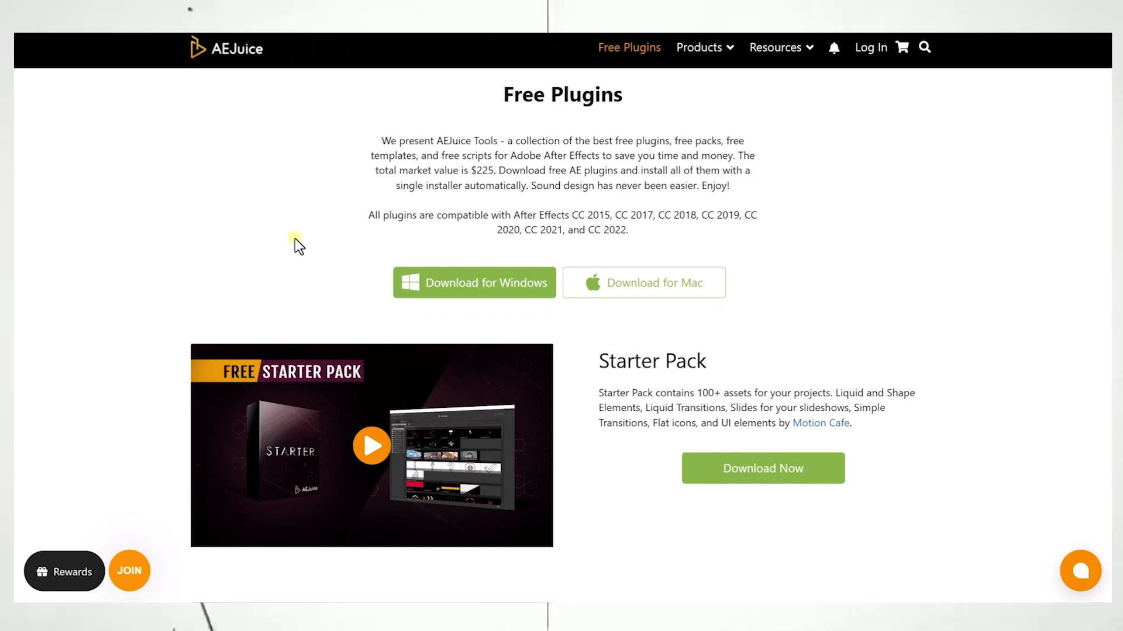
scroll(down, 3)
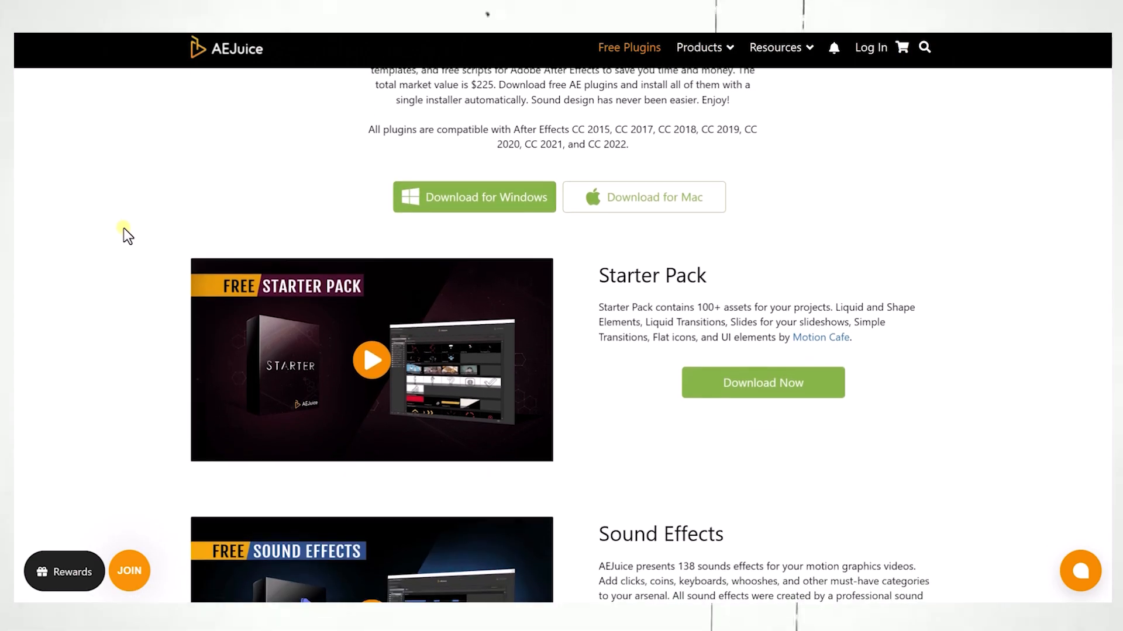
scroll(down, 3)
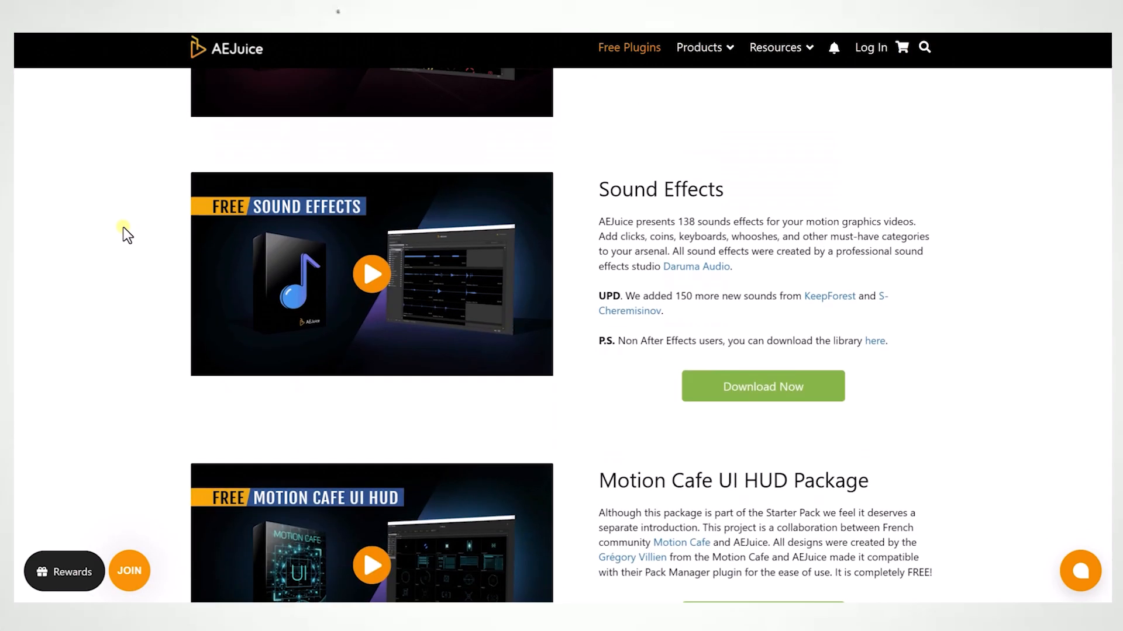
scroll(down, 3)
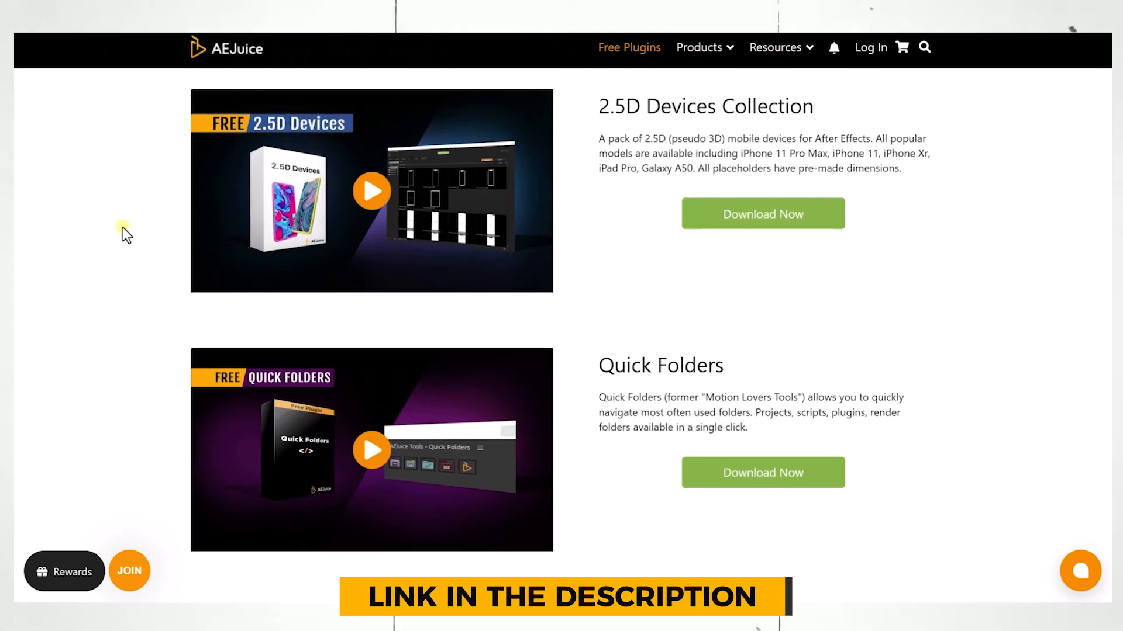
scroll(down, 3)
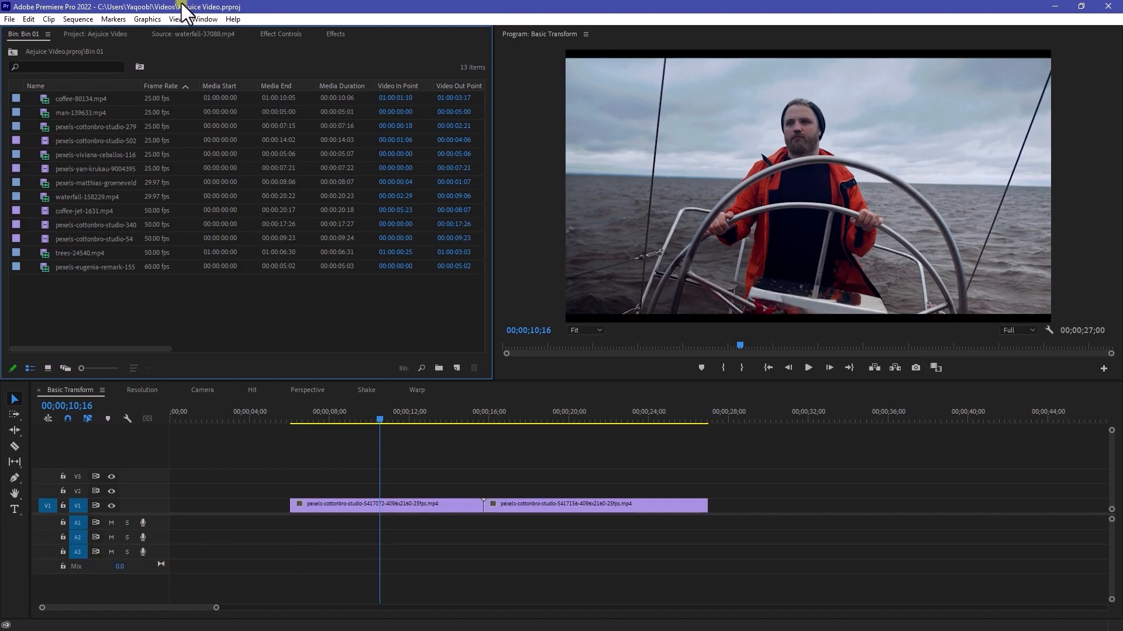
Step: Open AEJuice Pack Manager 4 from Window > Extensions and scroll the Products grid
click(199, 20)
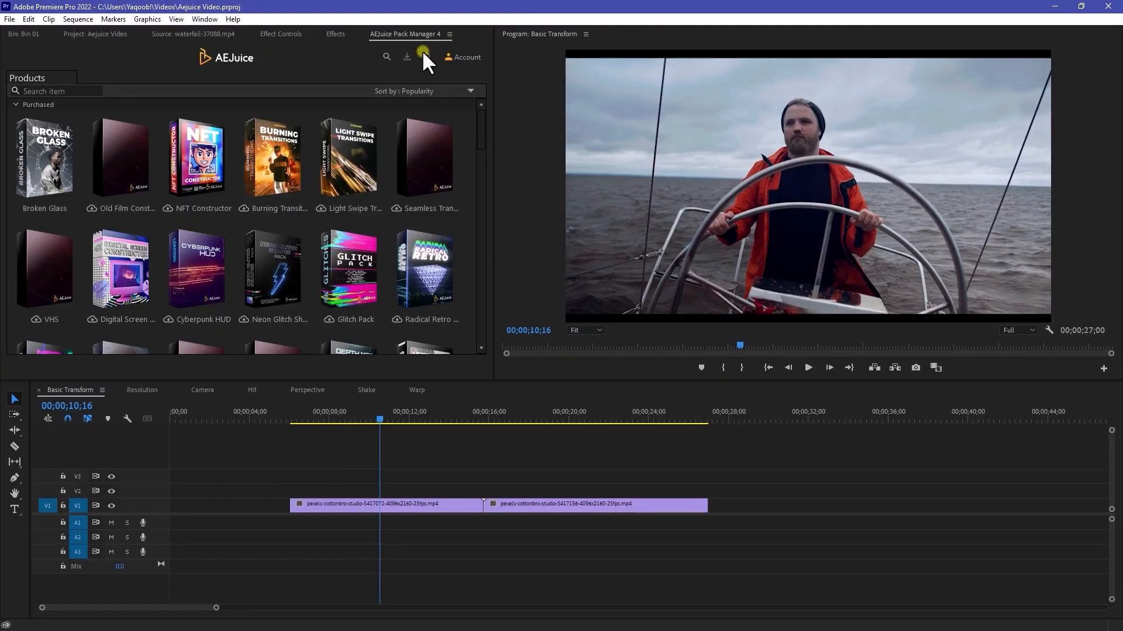
scroll(down, 3)
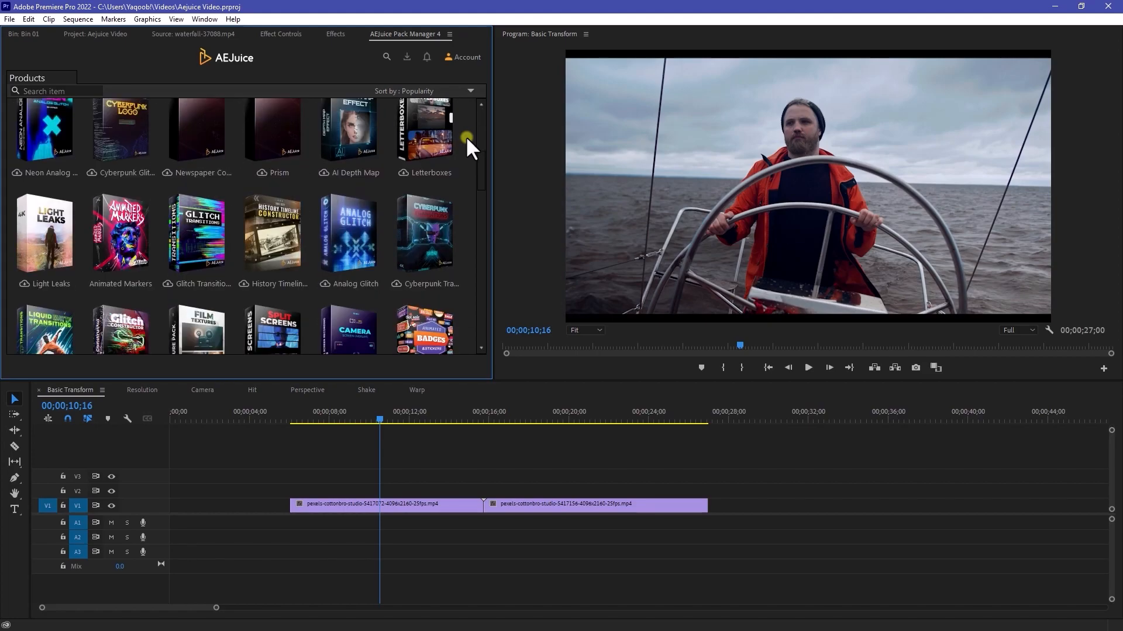
scroll(down, 3)
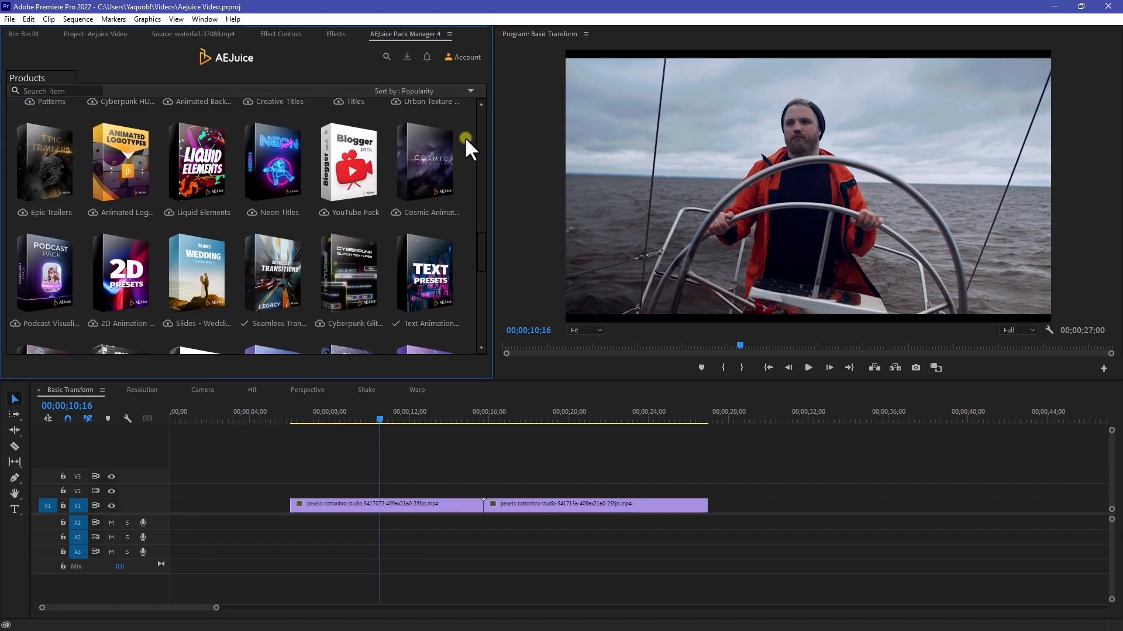
scroll(down, 3)
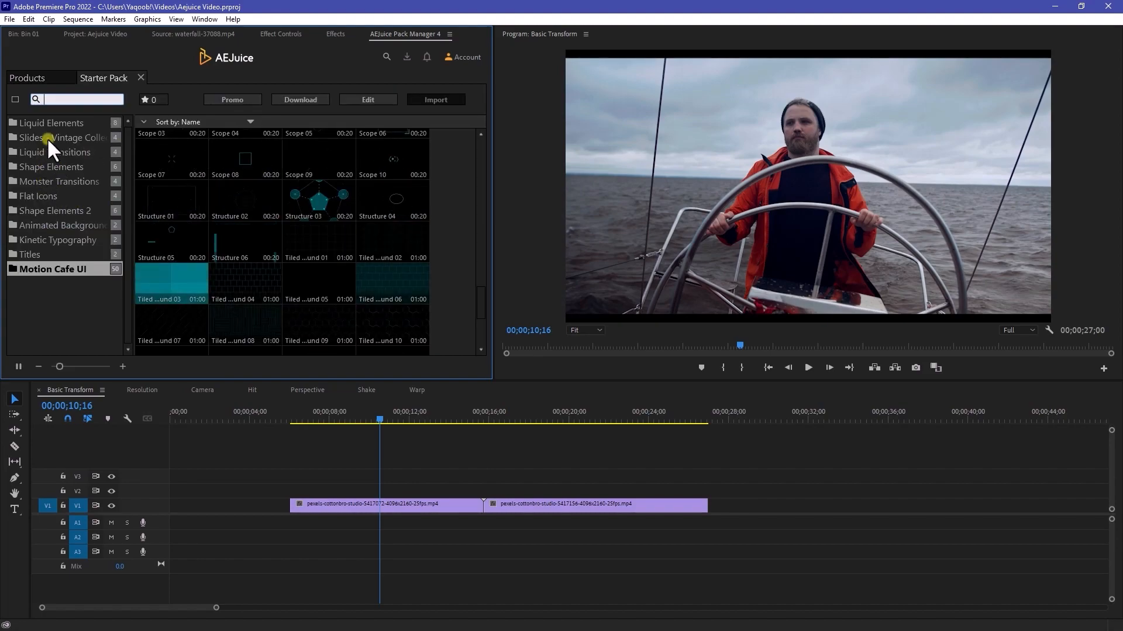
Step: View the Starter Pack's Liquid Elements, Shape Elements and Flat Icons presets, then open Seamless Transitions
click(56, 137)
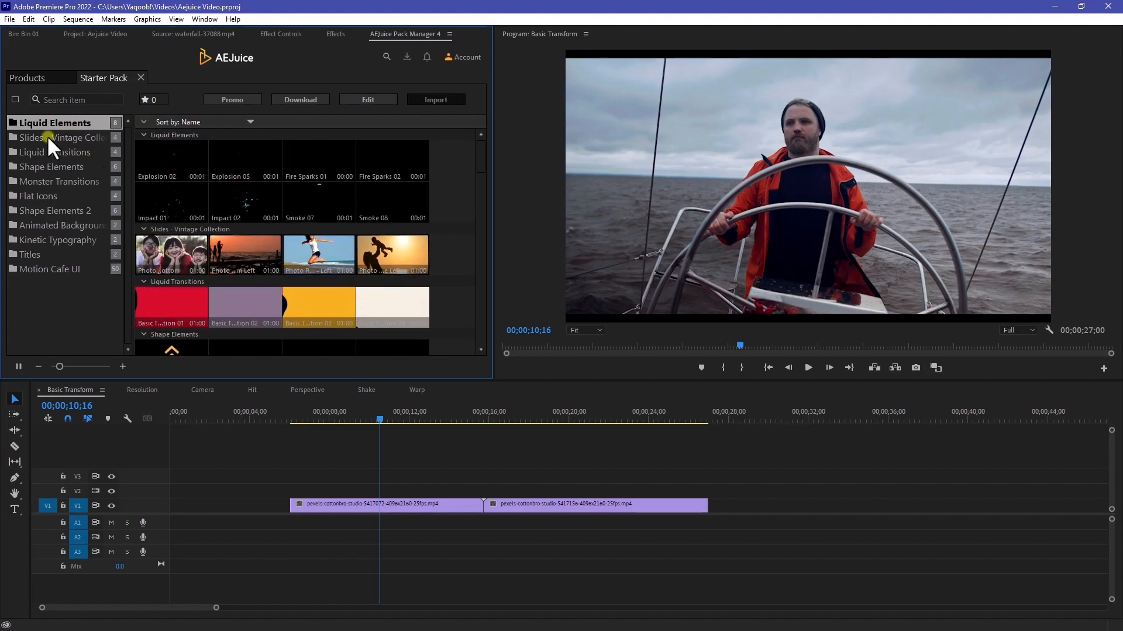
click(54, 167)
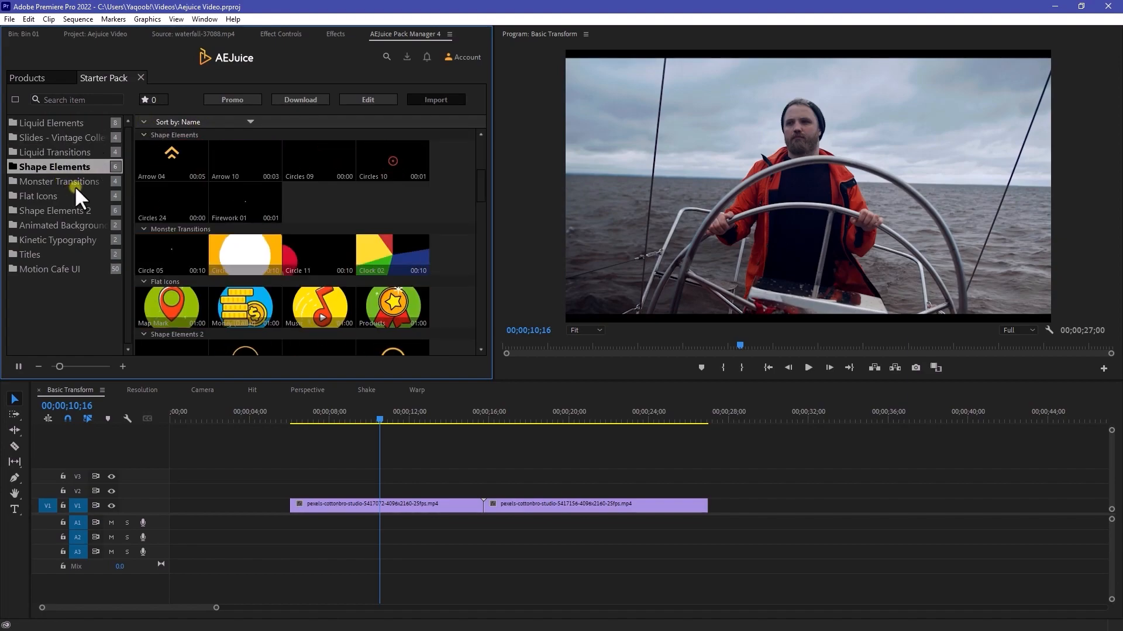
click(53, 239)
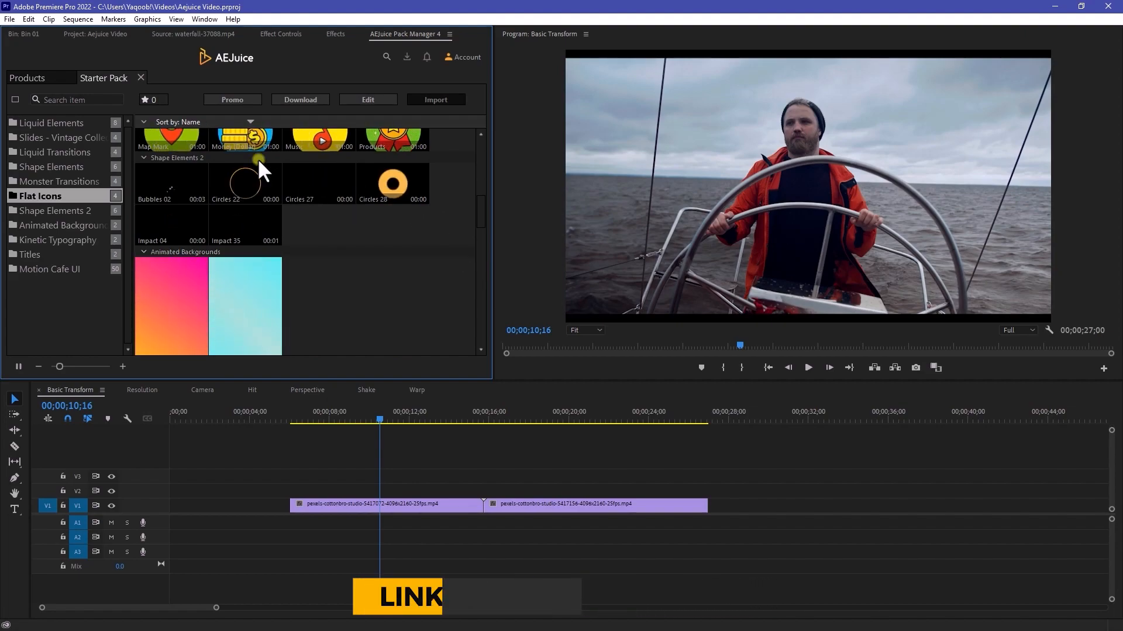
click(25, 77)
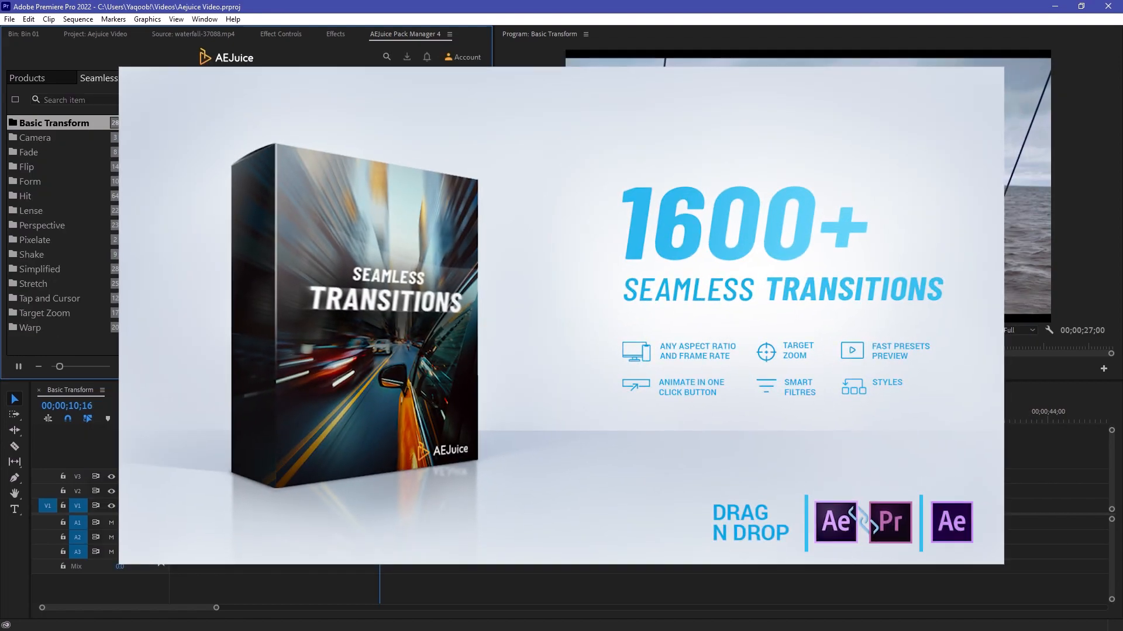
Step: Preview the Hit transition presets, scroll the list, and show the Basic Transform previews
click(27, 152)
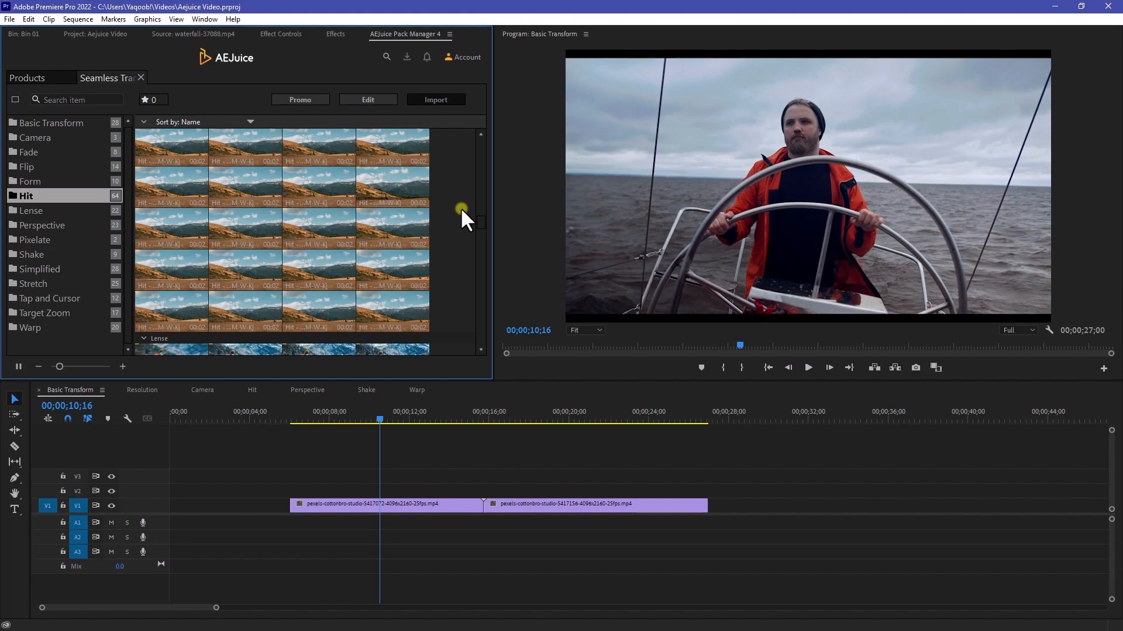
scroll(down, 3)
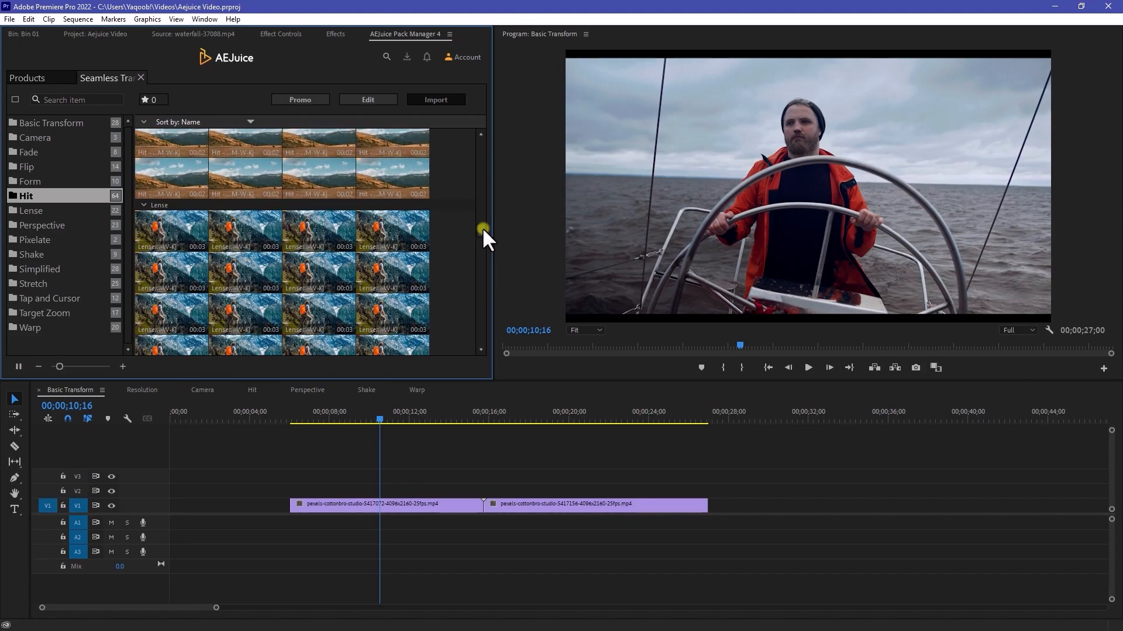
click(51, 123)
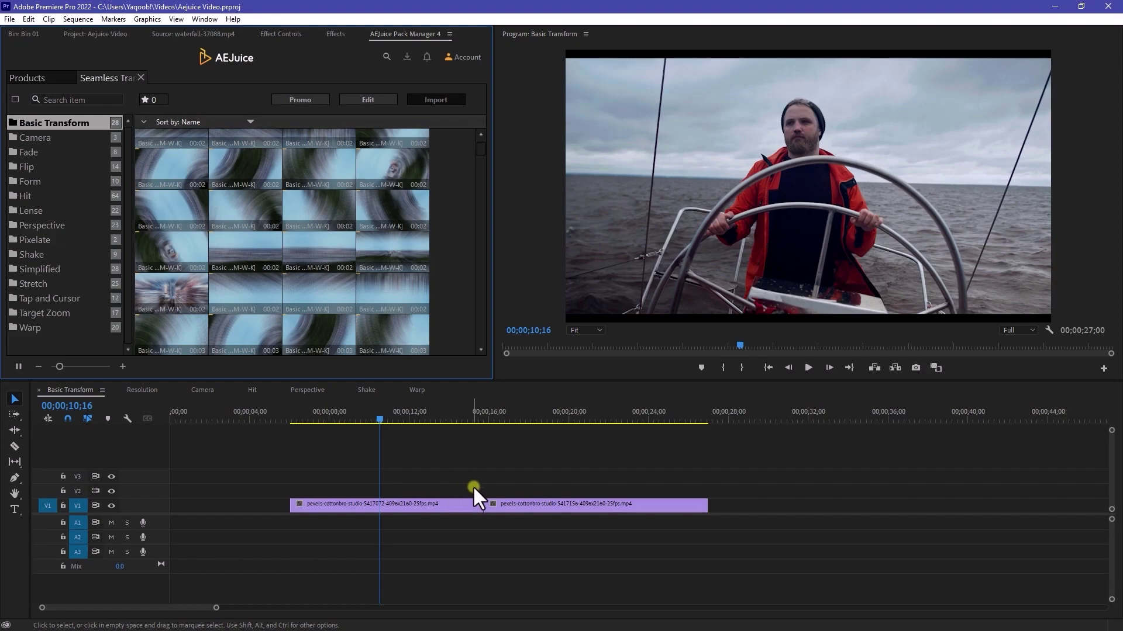
Step: Drag a Basic Transform preset onto the V1 cut between the two clips
click(469, 420)
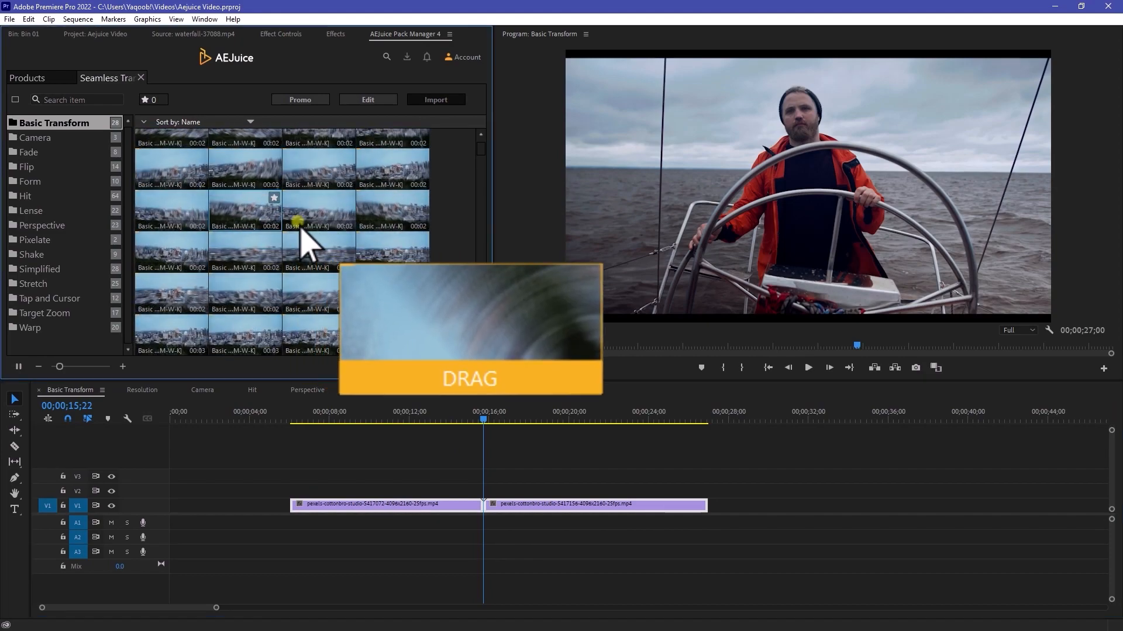
drag(300, 229, 810, 186)
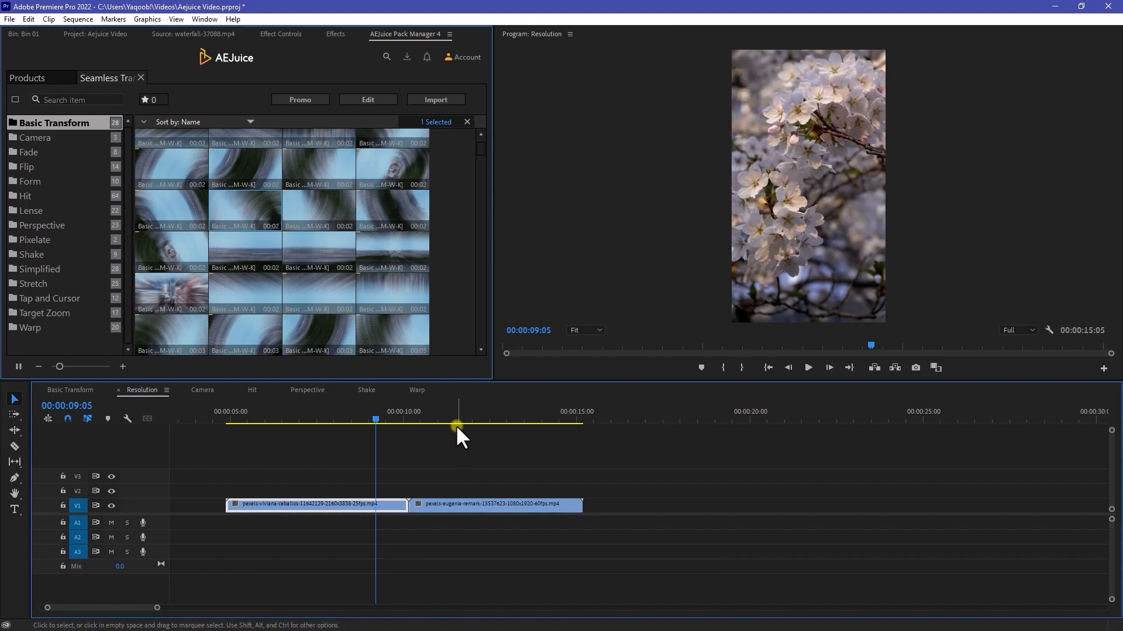
Step: Scrub the Resolution sequence and drop a Basic Transform preset on the vertical clips' cut
drag(458, 423, 390, 422)
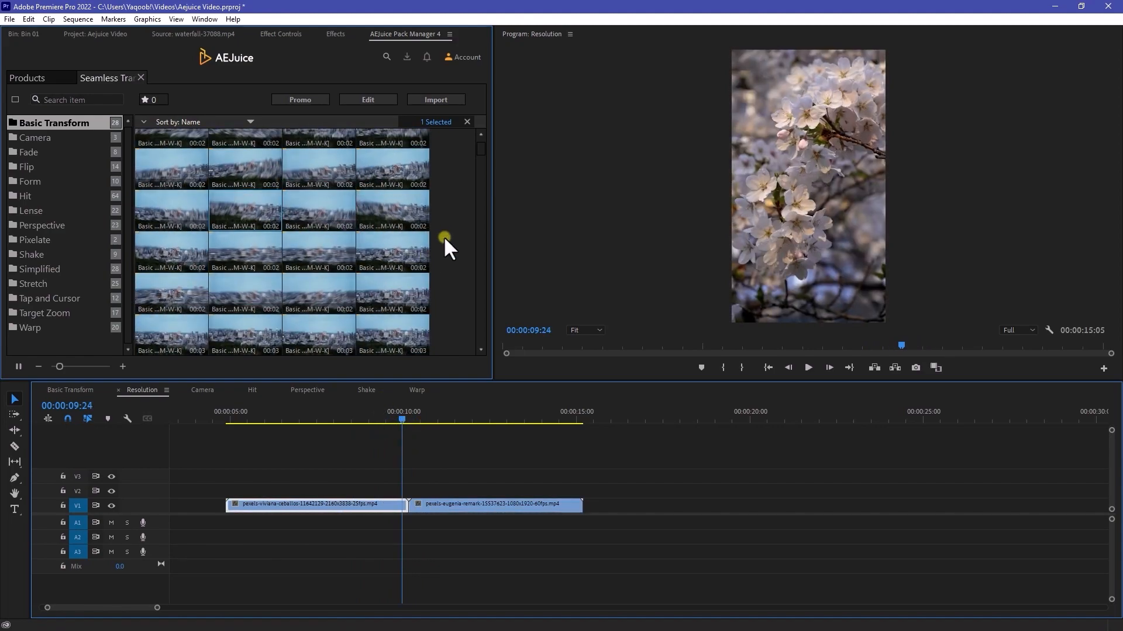
scroll(down, 3)
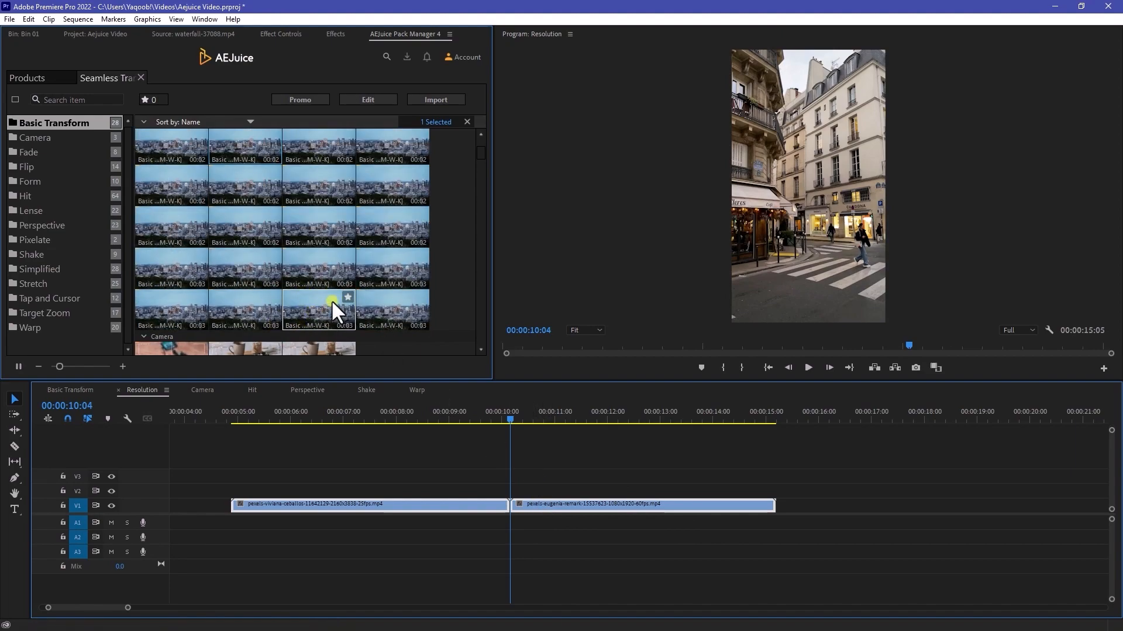
drag(337, 311, 810, 215)
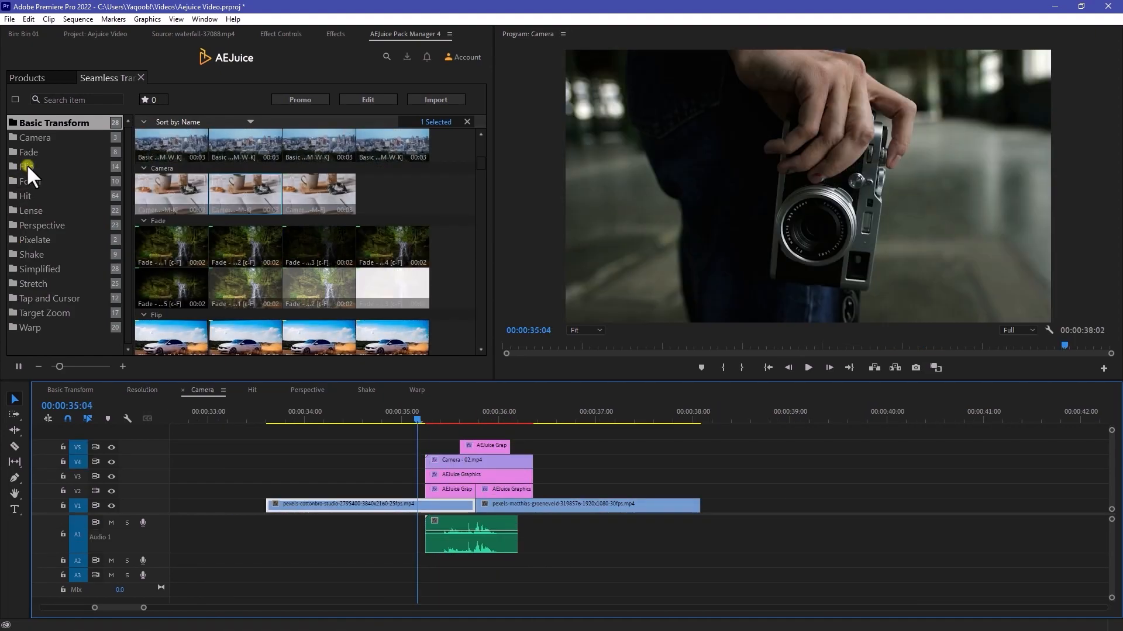
Step: Show the Fade category in Pack Manager and preview a Fade transition
click(28, 152)
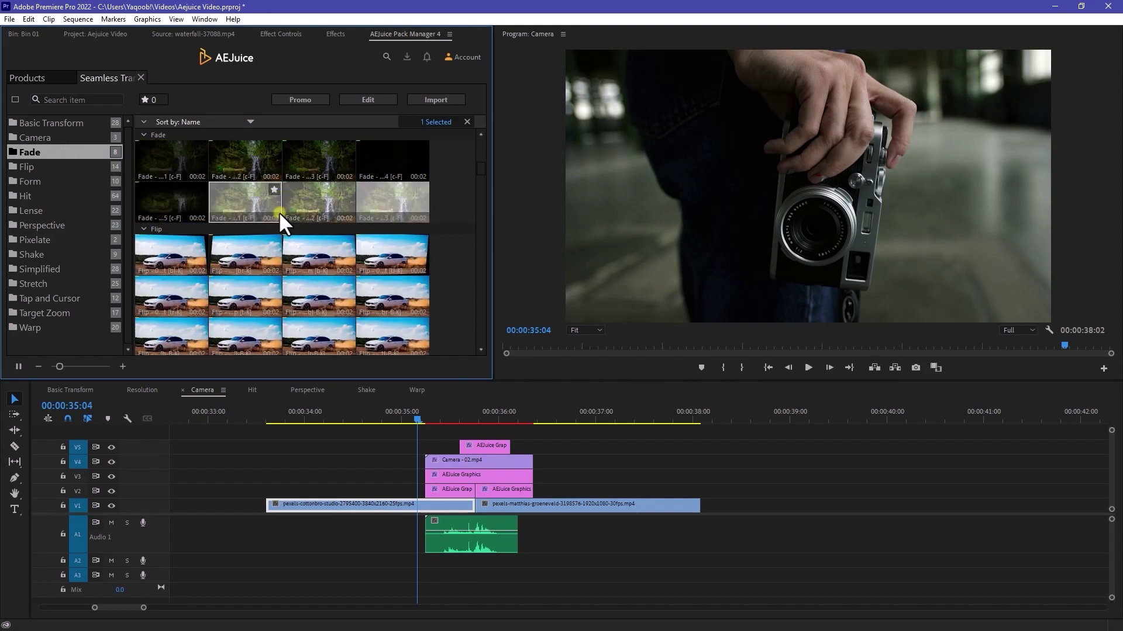
click(27, 167)
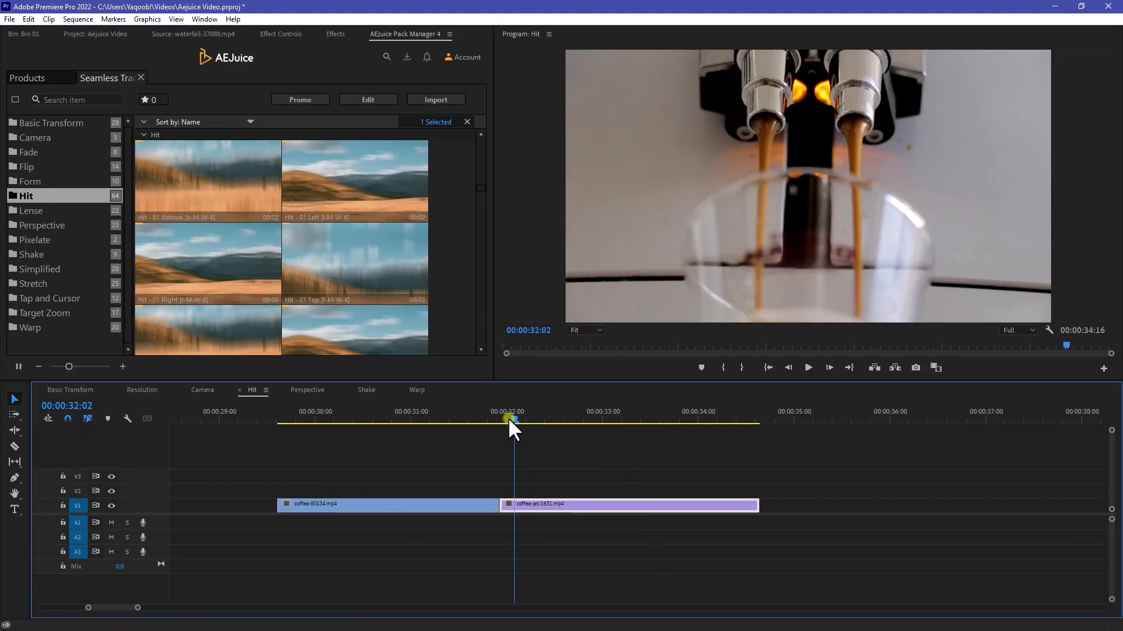
Step: Drop a Hit transition onto the cut between the coffee clips and play it back
drag(511, 420, 499, 420)
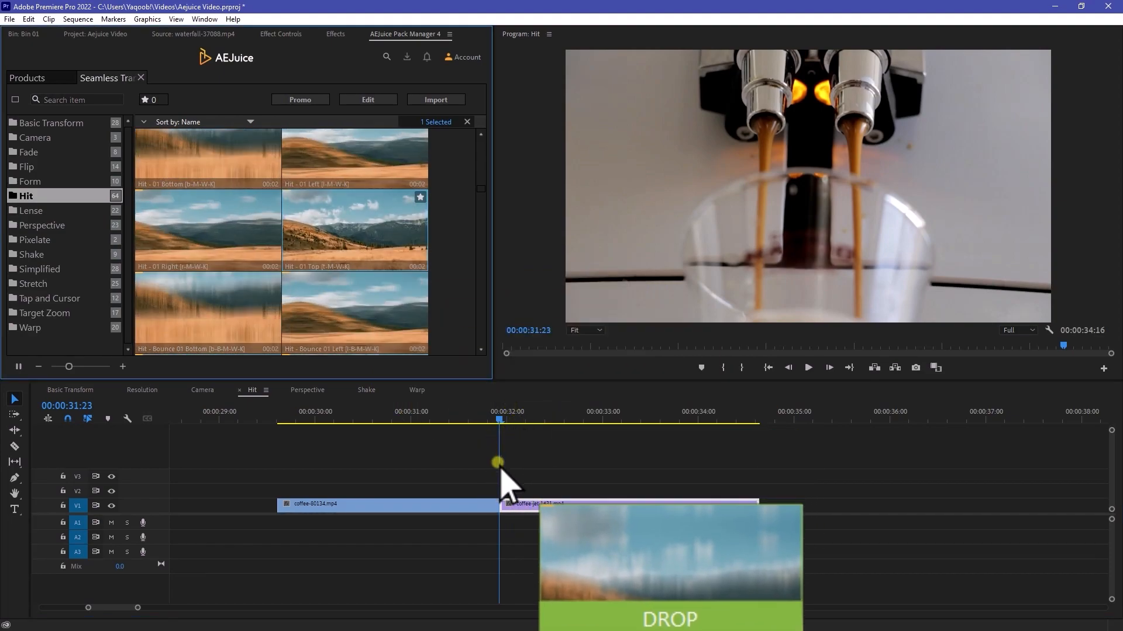
drag(670, 551, 497, 476)
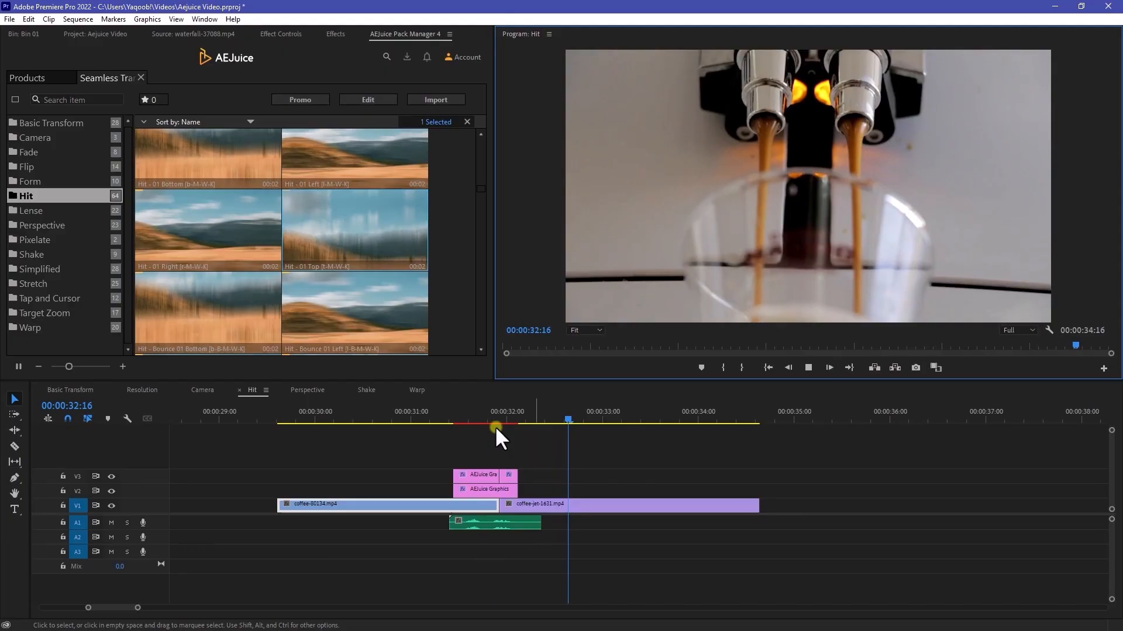
click(31, 211)
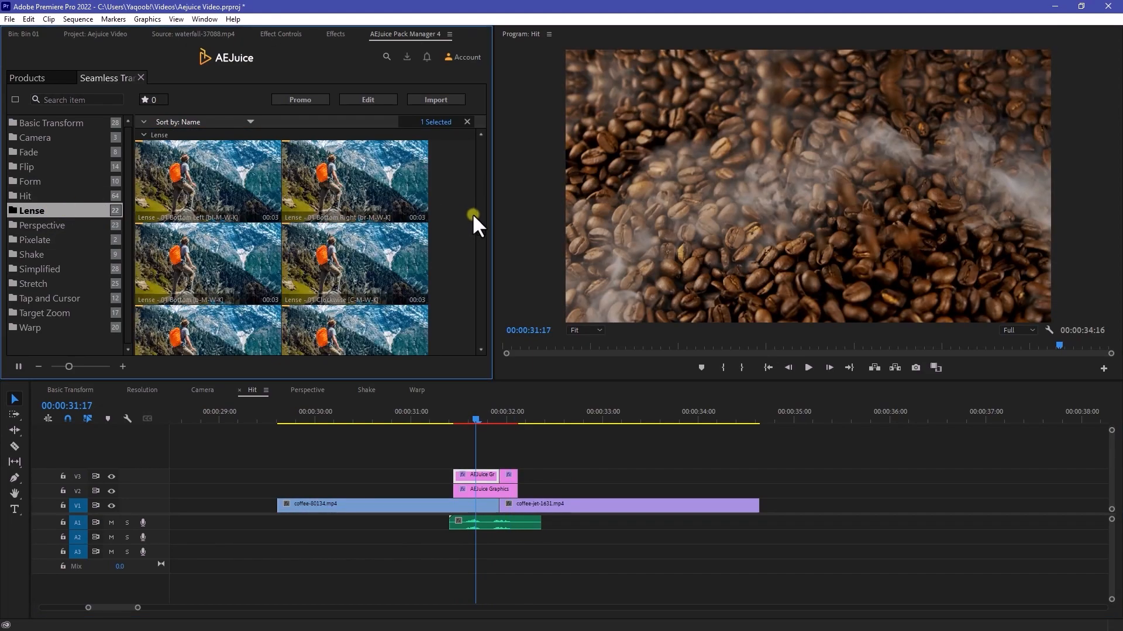
Step: Browse the Lense presets, switch to the Perspective sequence, and apply a Perspective transition
click(42, 225)
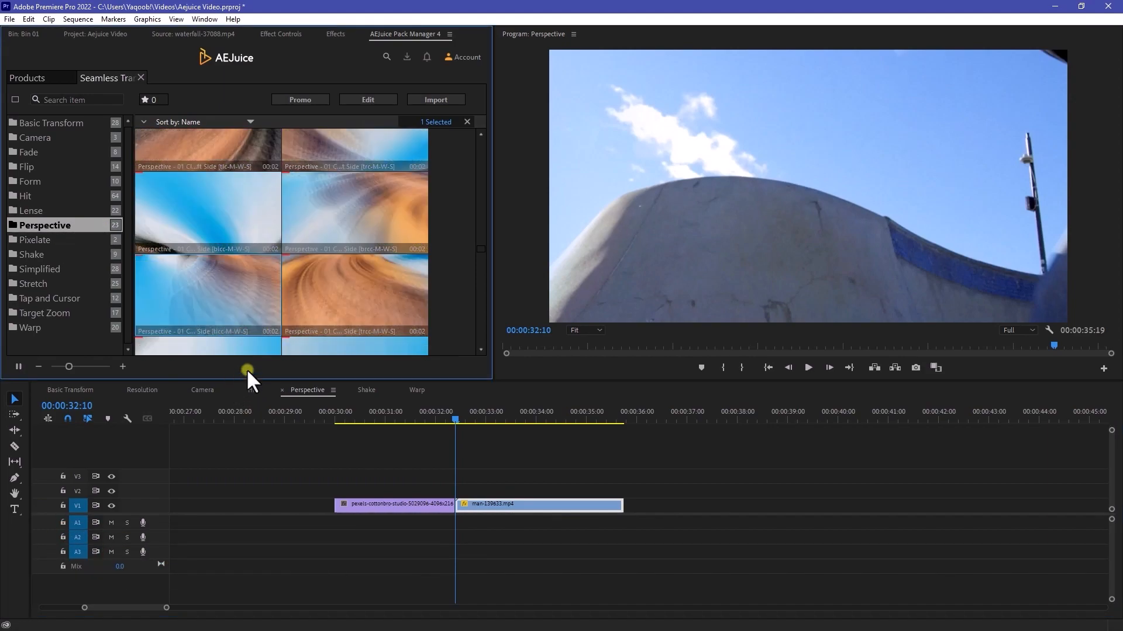
click(435, 99)
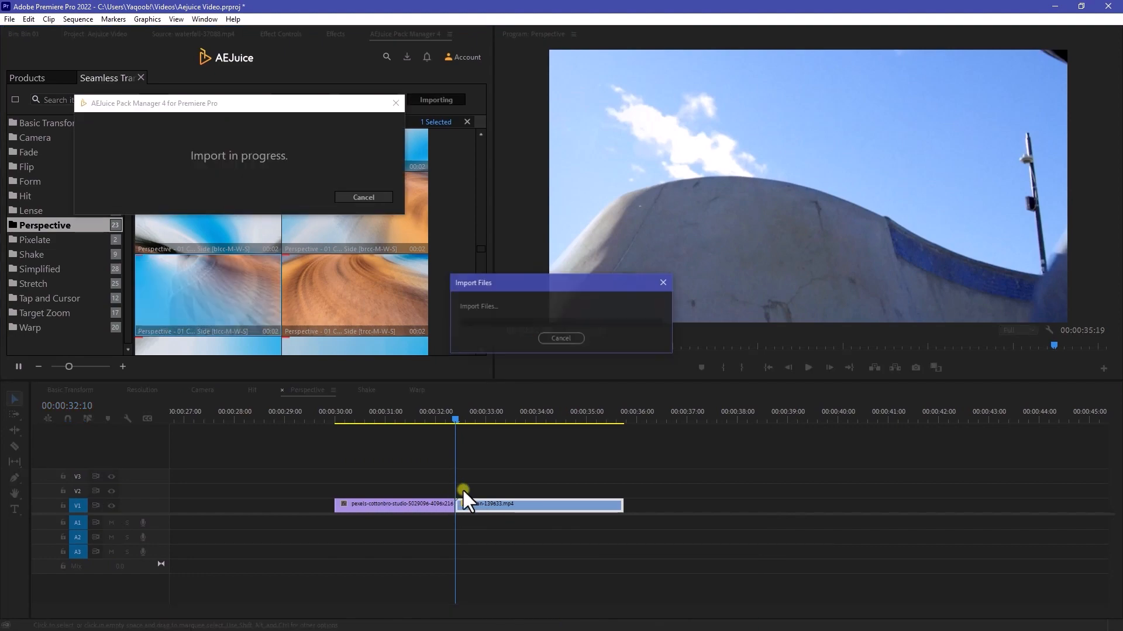
click(32, 254)
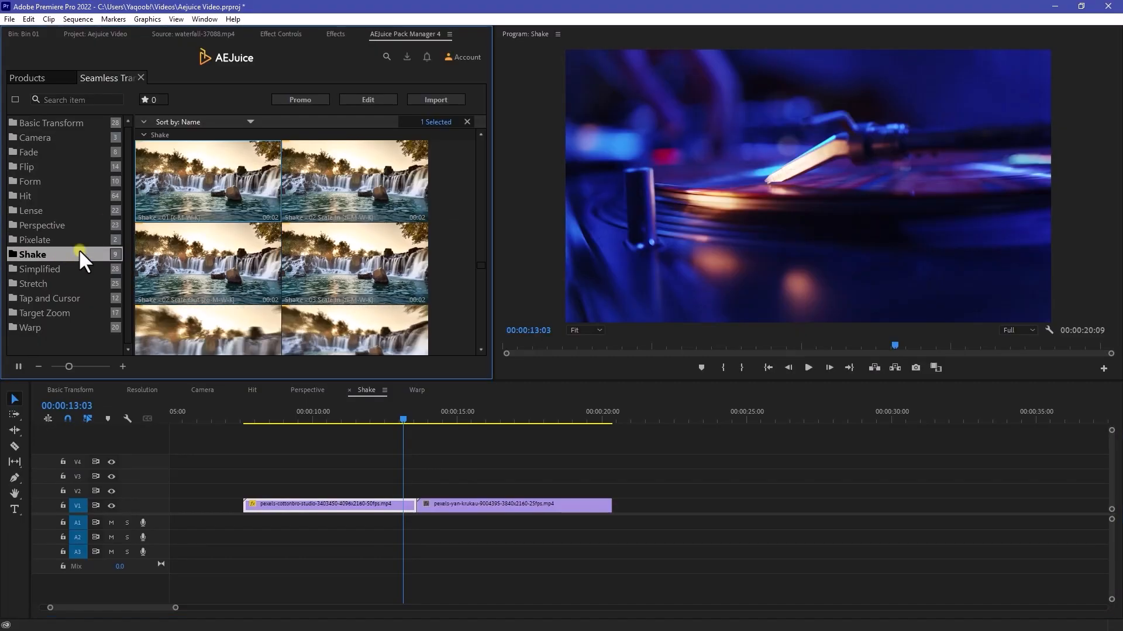
Step: Scroll the Shake presets, move the playhead onto the cut, and preview a Shake transition
scroll(down, 3)
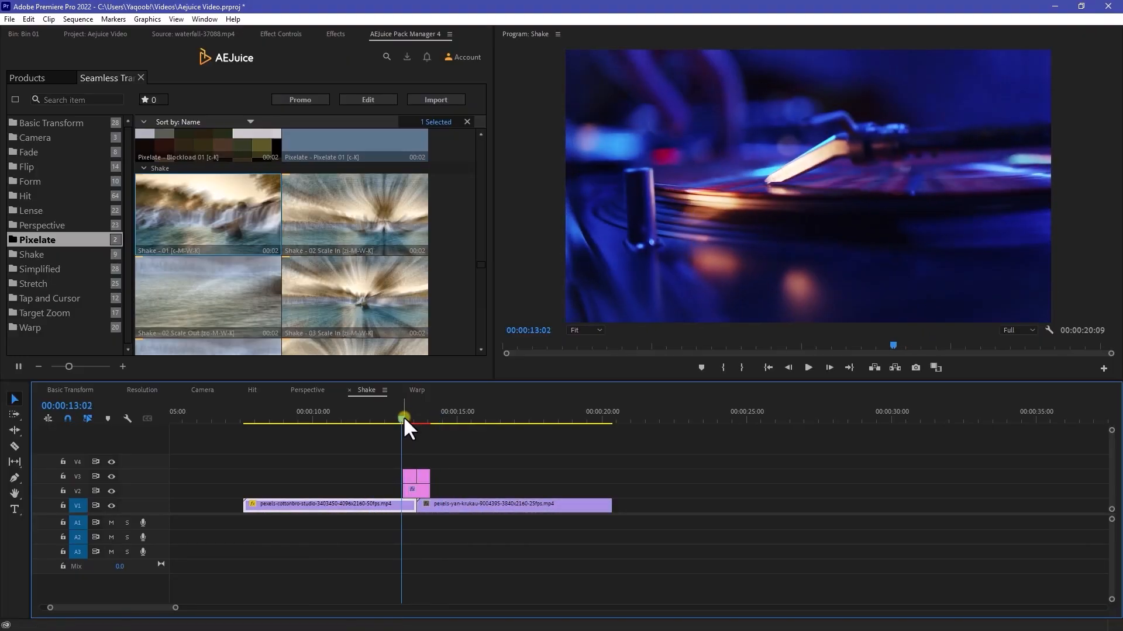
click(401, 424)
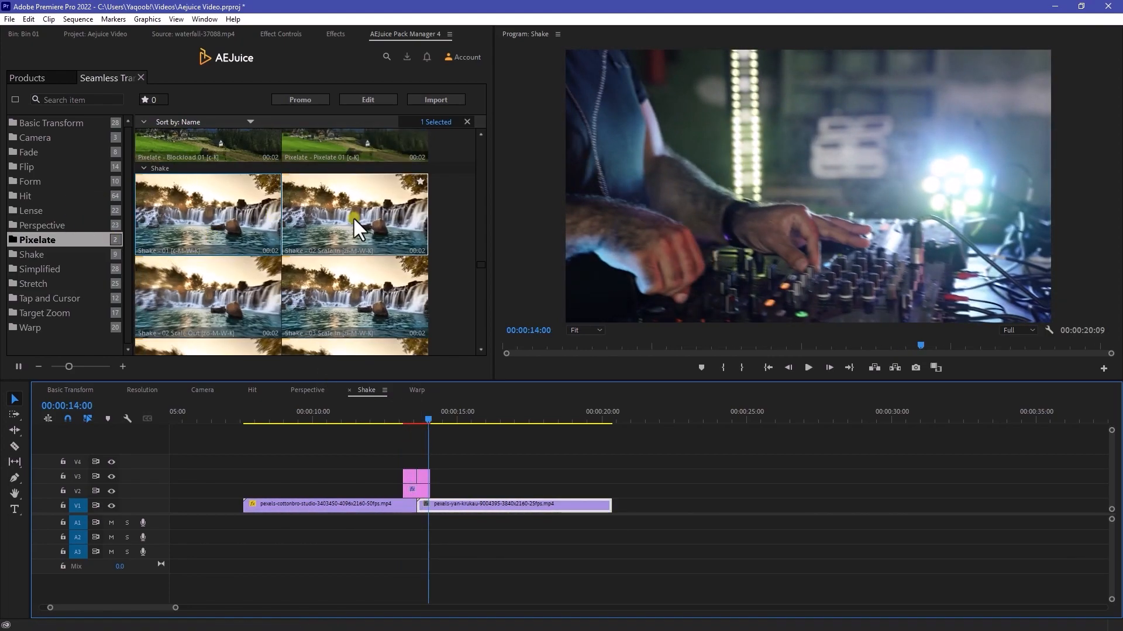
click(33, 254)
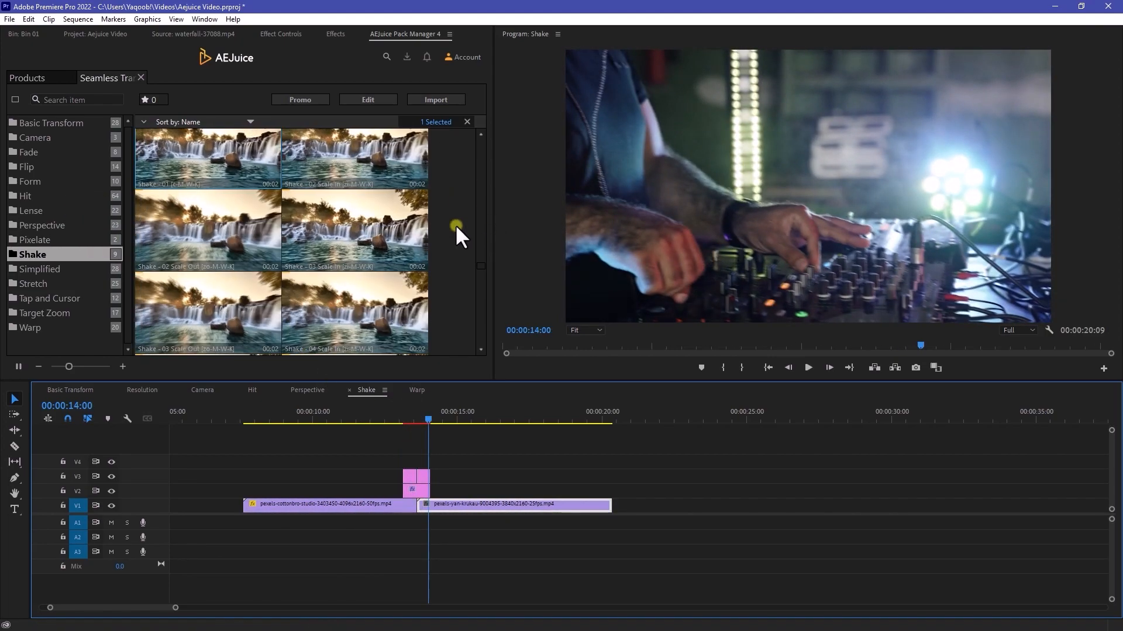
mouse_move(67, 282)
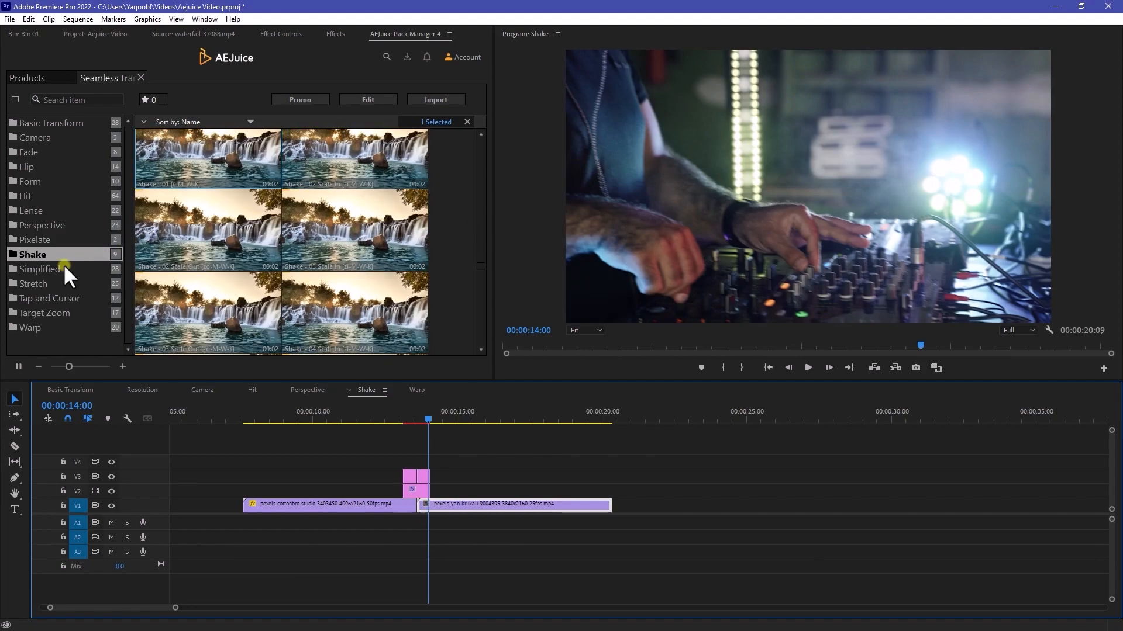
Step: Preview the Simplified and Tap and Cursor transition categories in AEJuice Pack Manager
click(39, 269)
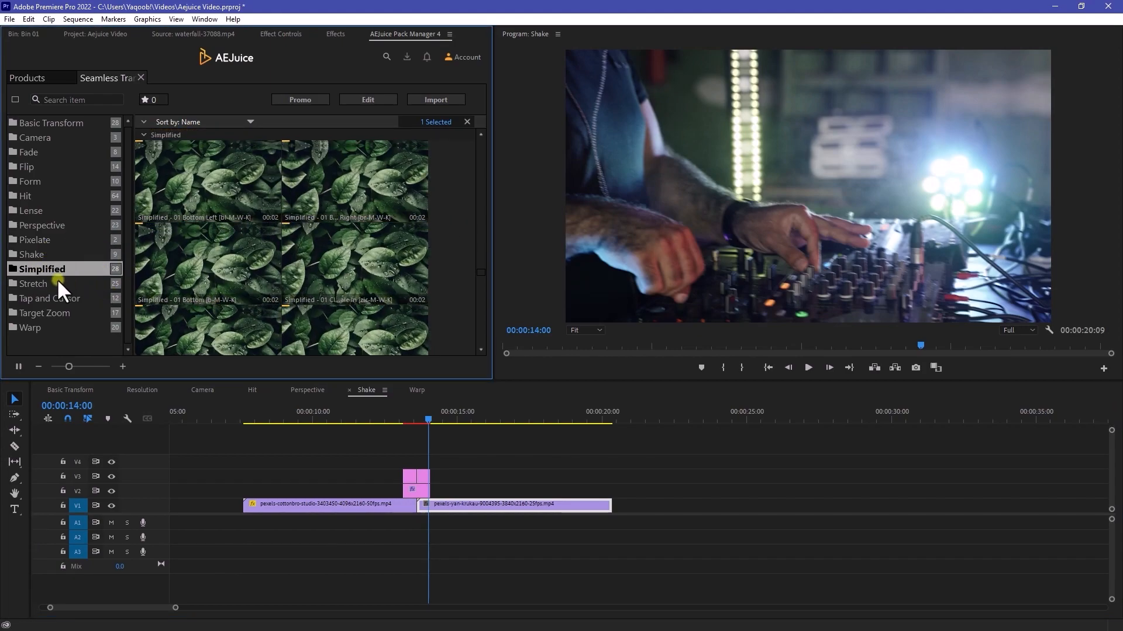
click(52, 298)
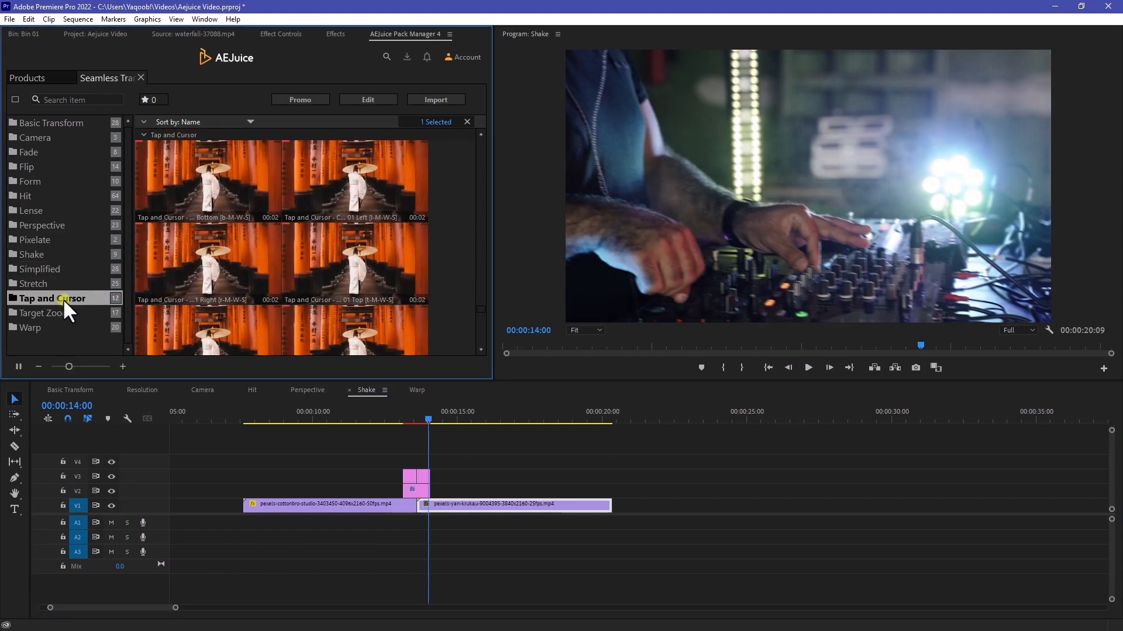
click(42, 312)
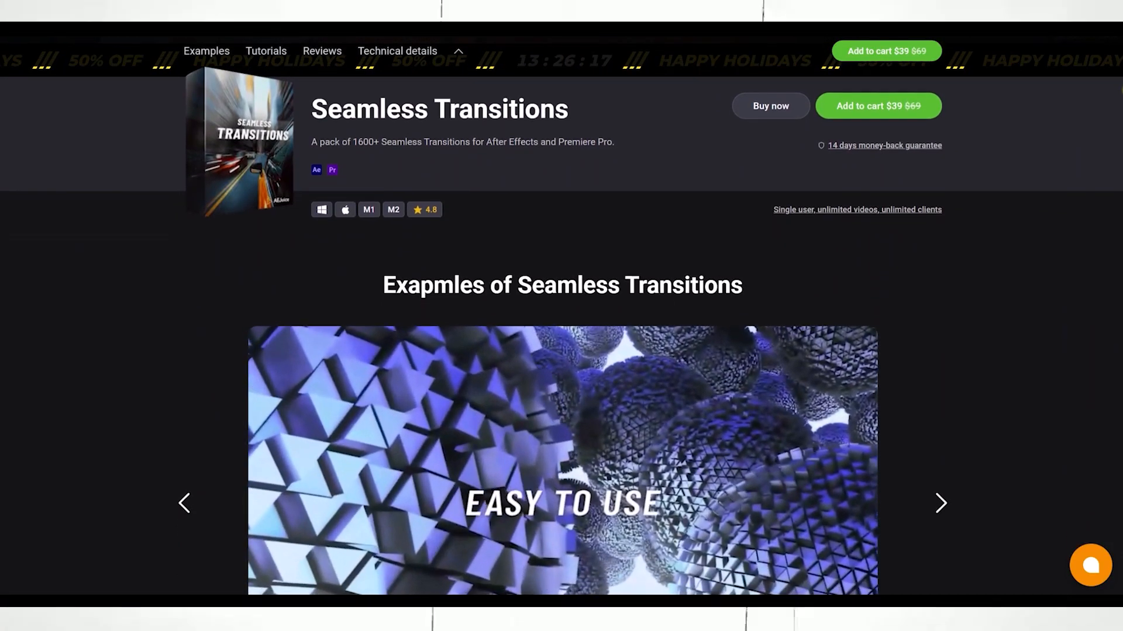
Step: Scroll through Seamless Transitions examples, features and supported resolutions, then the Free Plugins page
scroll(down, 3)
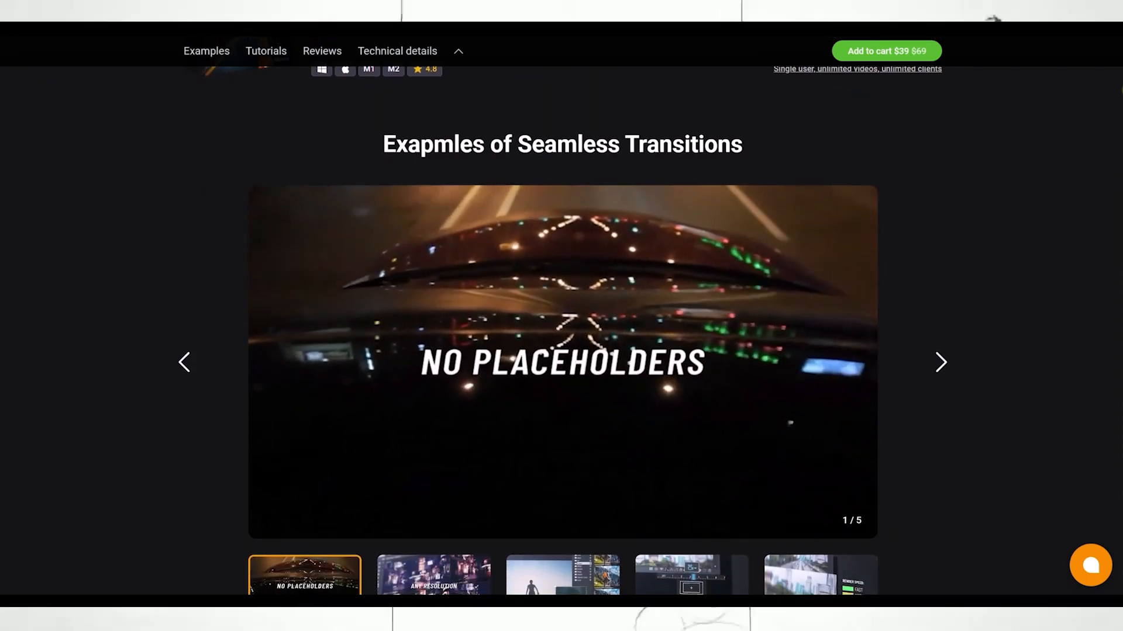
scroll(down, 3)
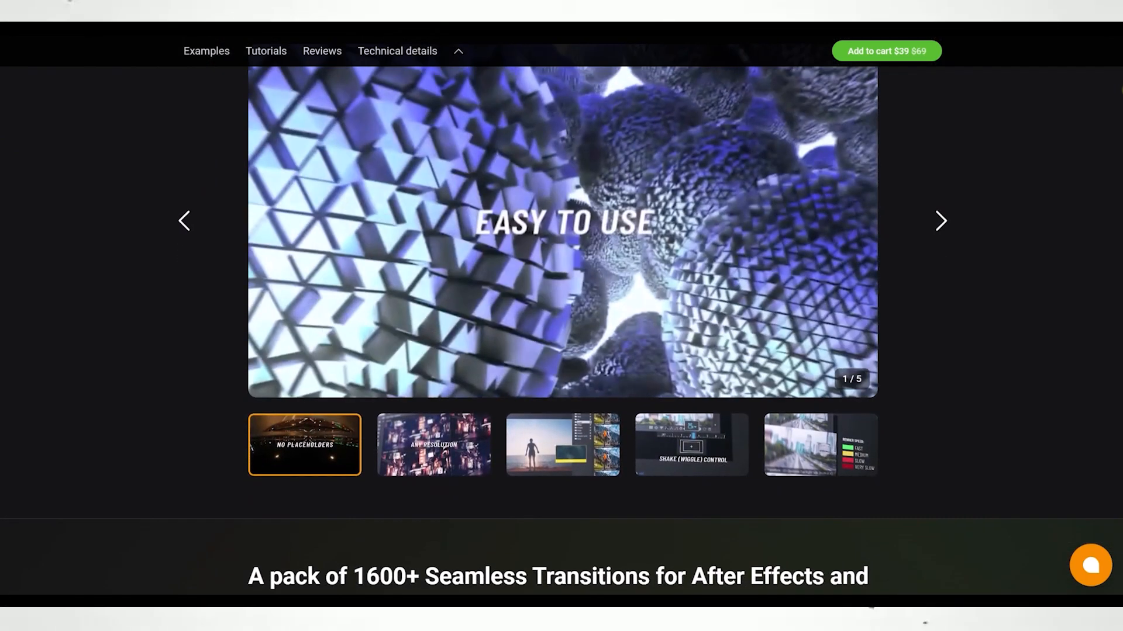
scroll(down, 3)
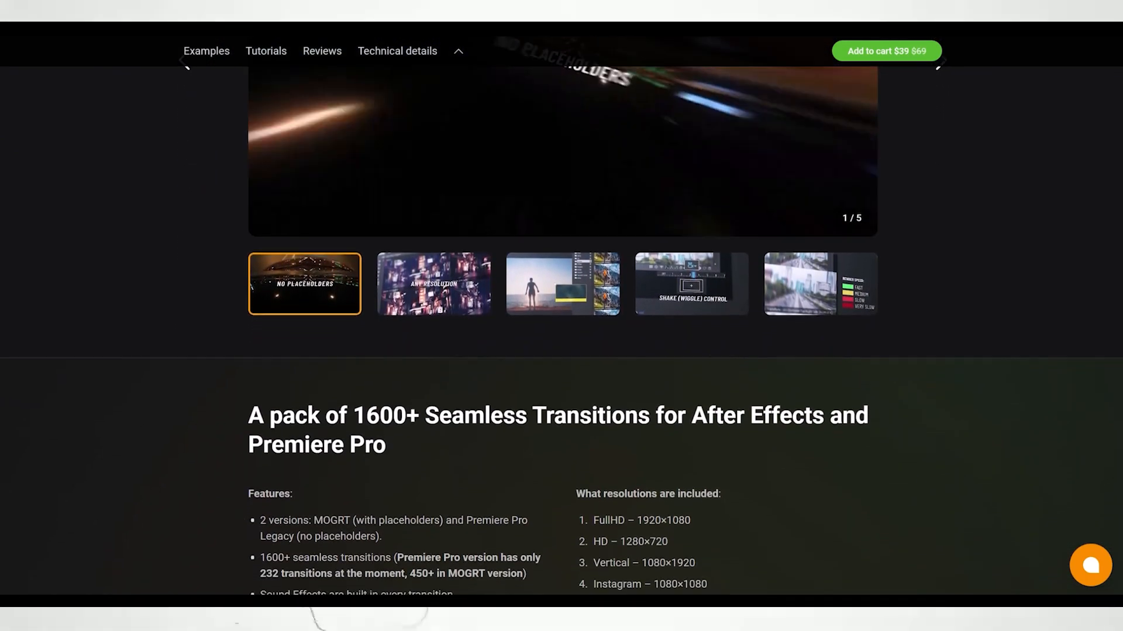
scroll(down, 3)
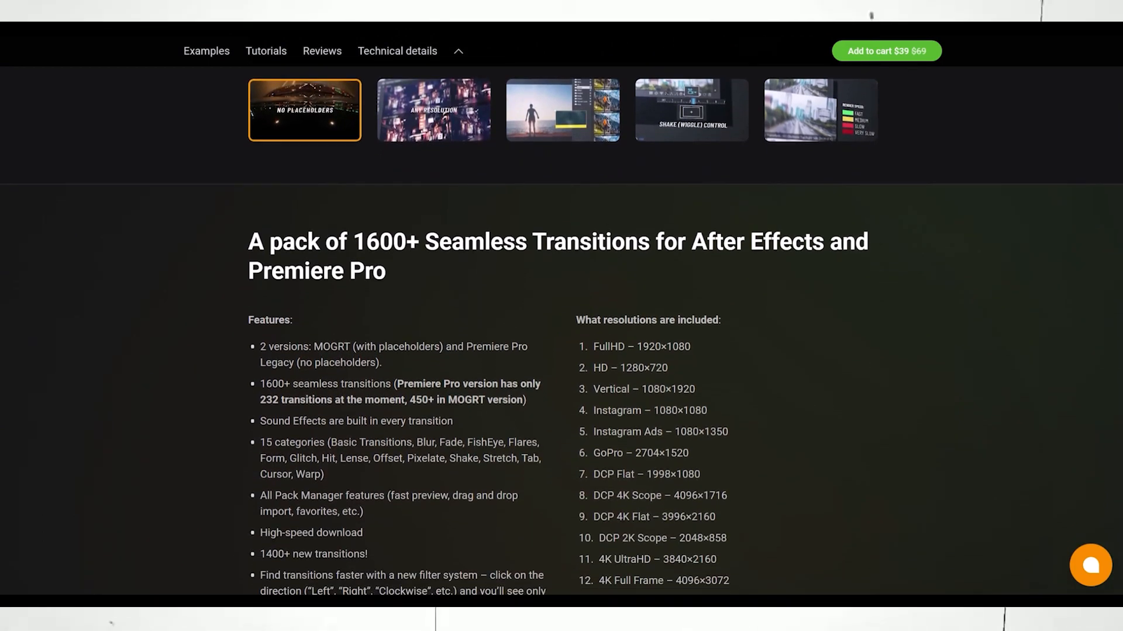
scroll(down, 3)
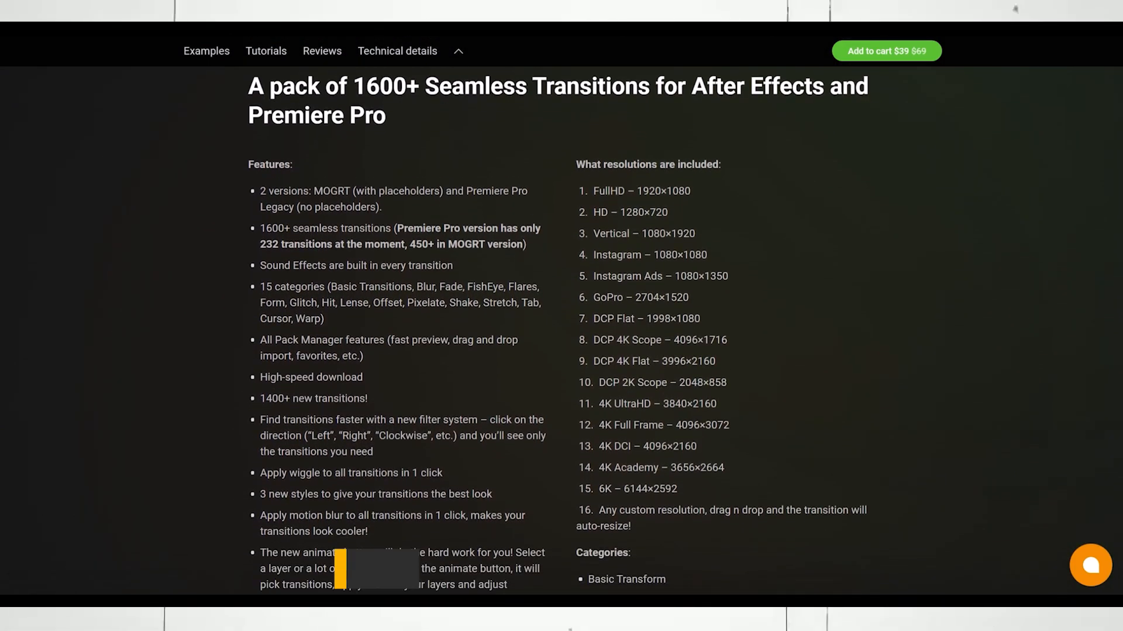
scroll(down, 3)
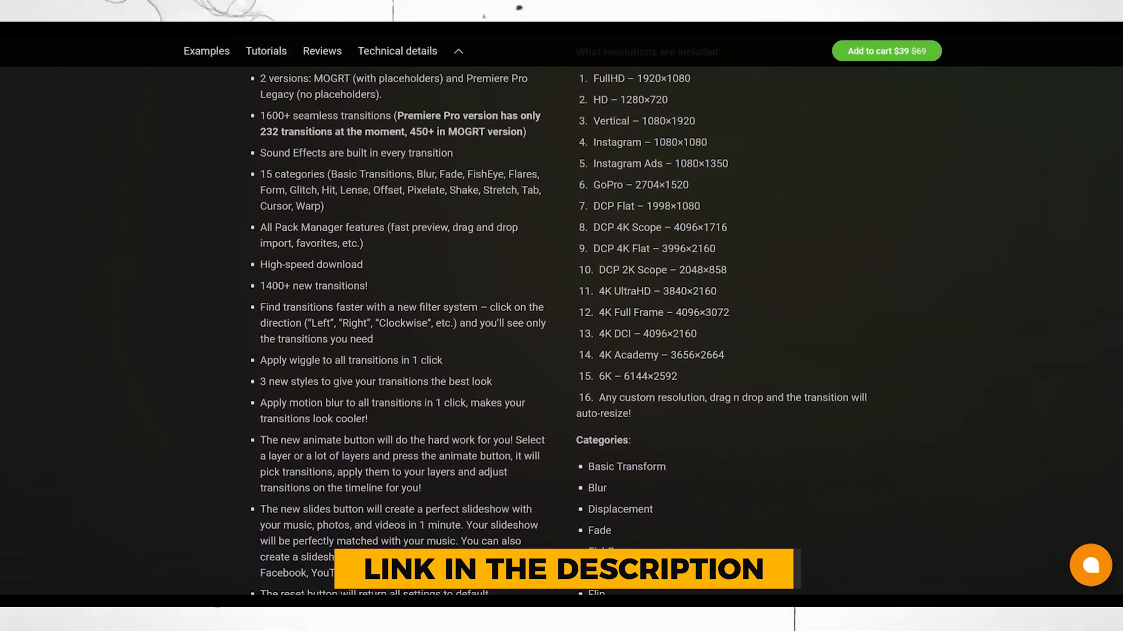
scroll(down, 3)
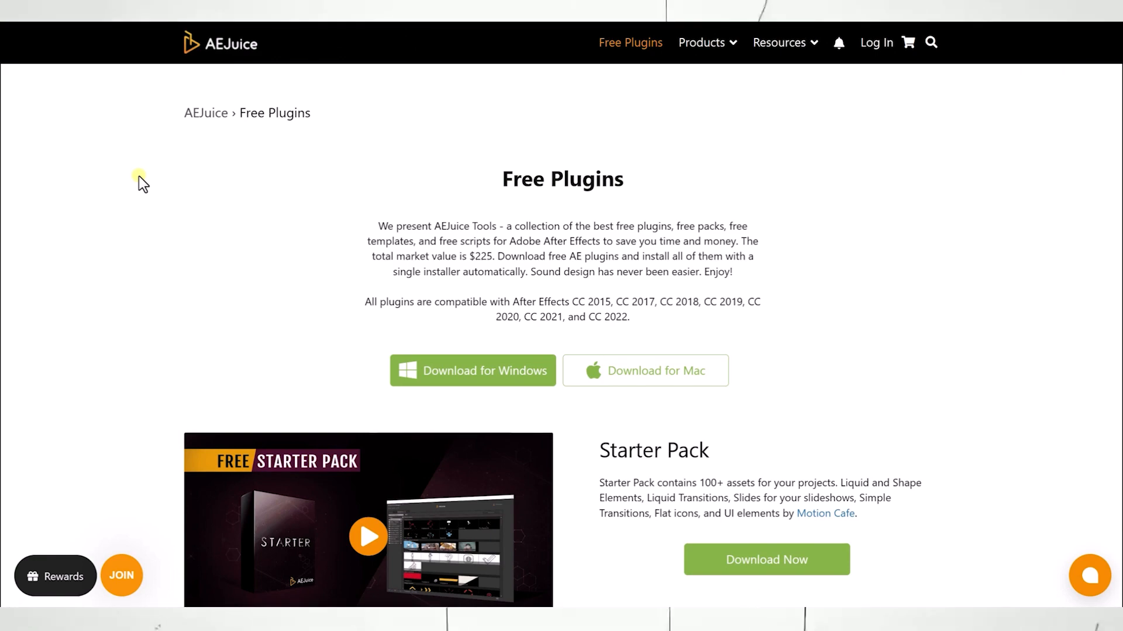
scroll(down, 3)
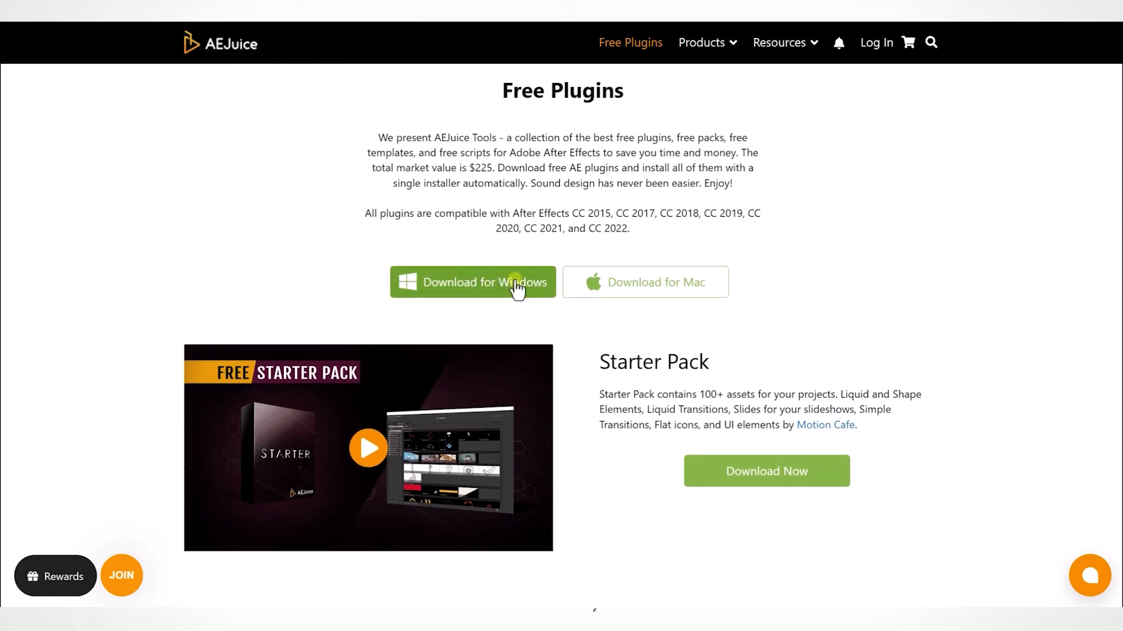